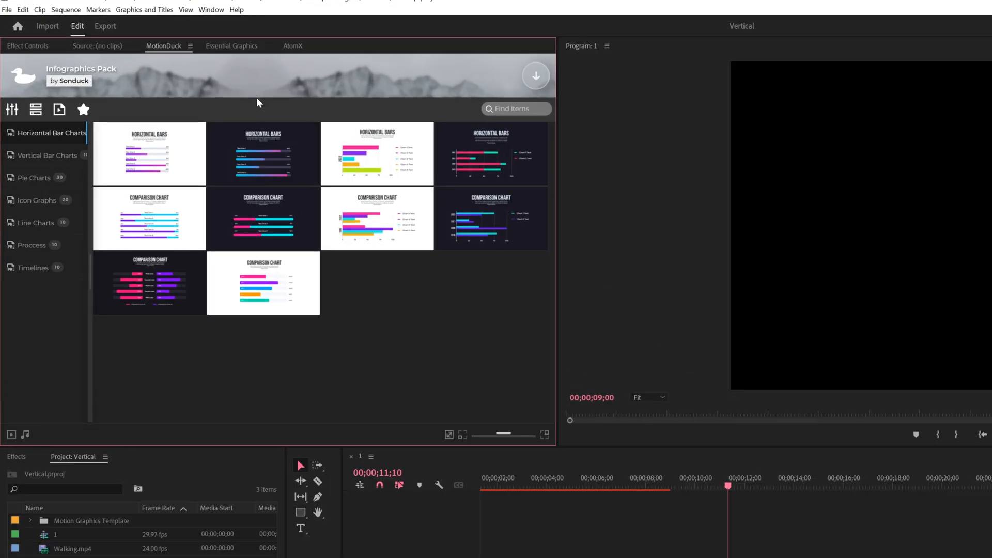
Browse the Vertical Bar Charts, Process and Timelines categories, ending on Icon Graphs templates
{"action": "left_click", "coordinate": [47, 156]}
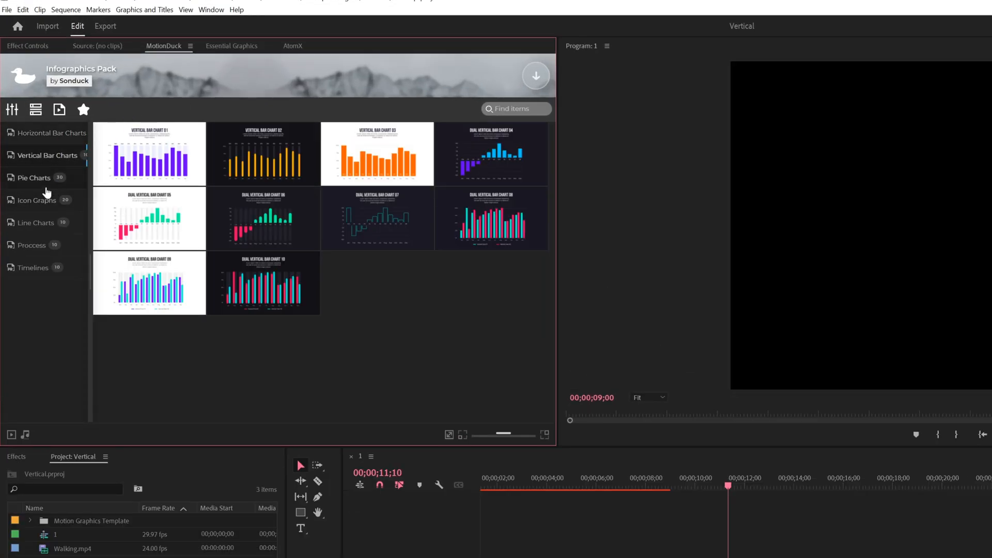
{"action": "left_click", "coordinate": [31, 246]}
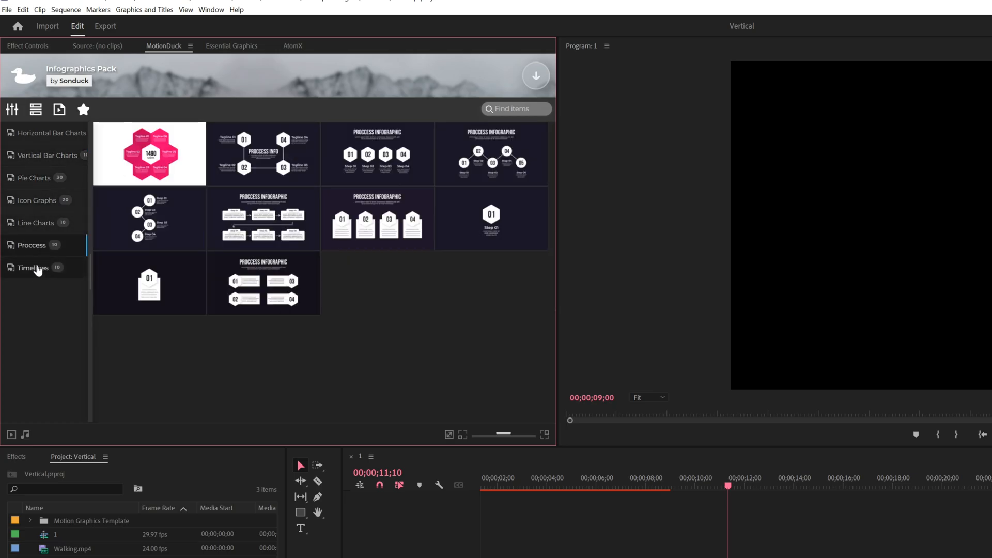
{"action": "left_click", "coordinate": [34, 268]}
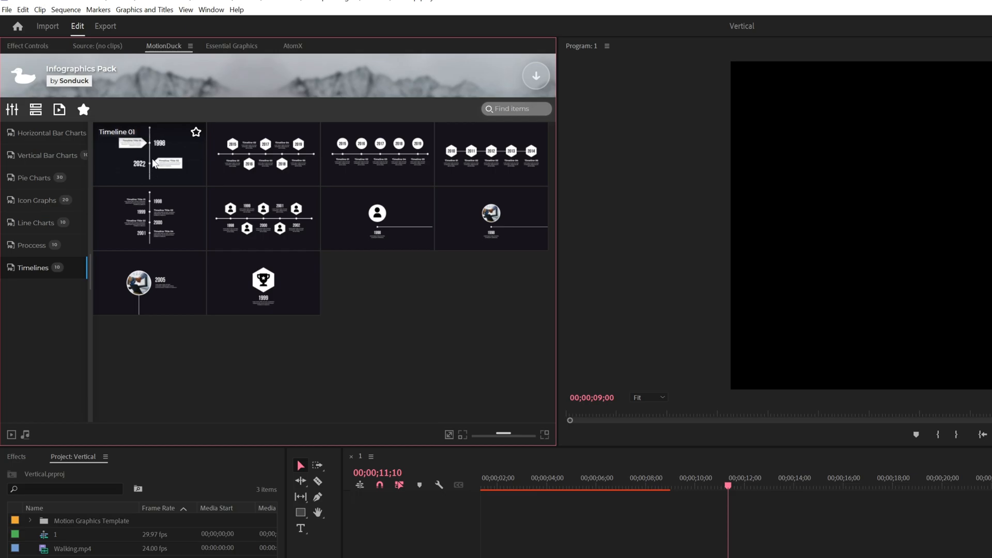
{"action": "left_click", "coordinate": [37, 201]}
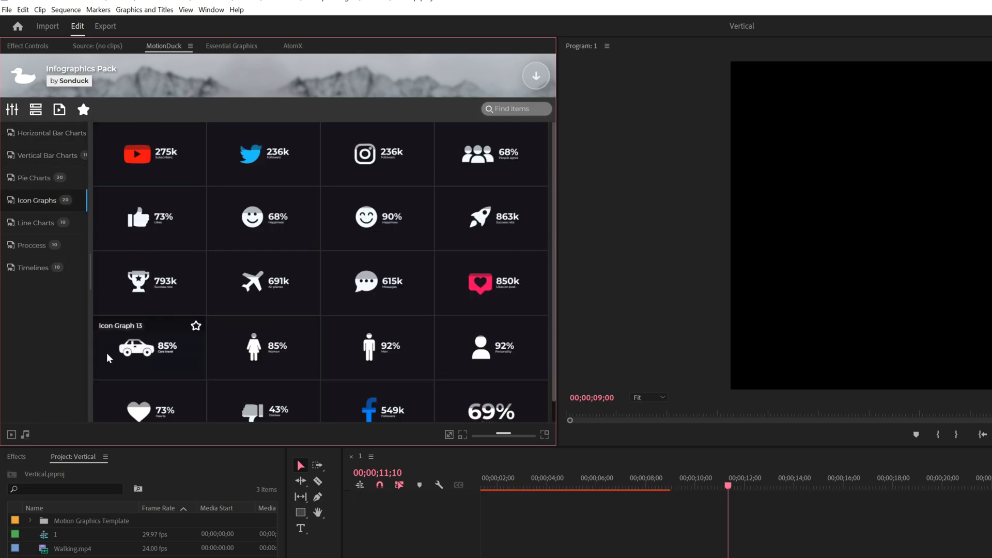
{"action": "mouse_move", "coordinate": [374, 222]}
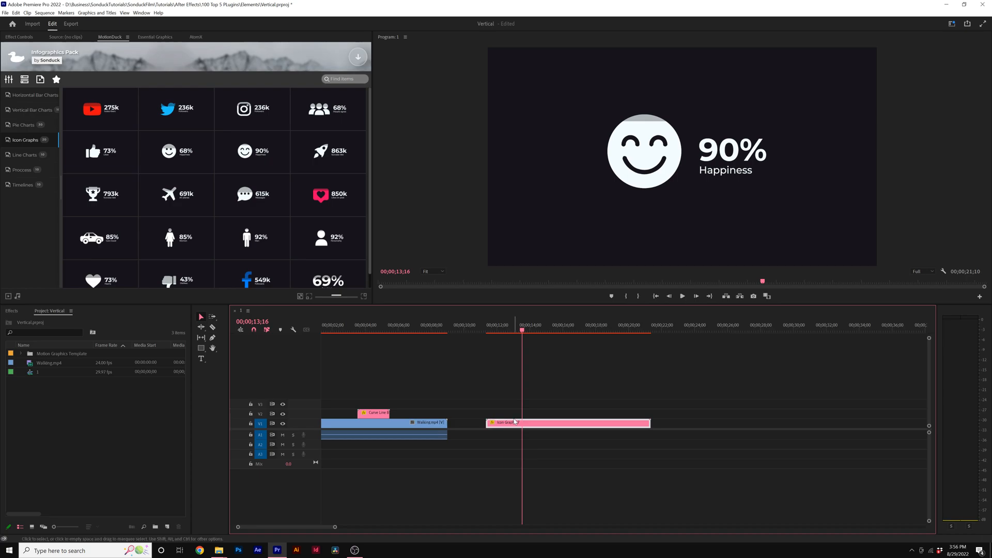
{"action": "mouse_move", "coordinate": [9, 79]}
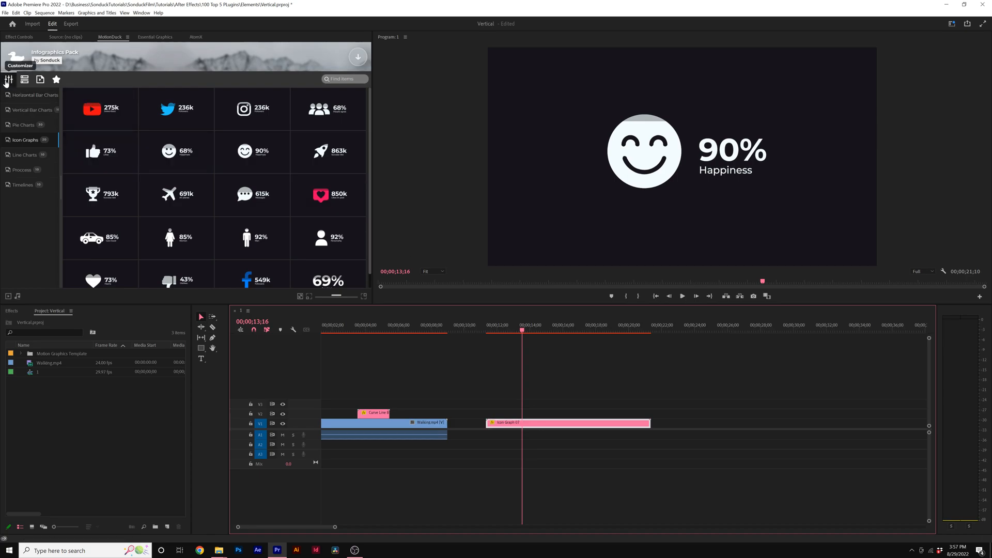
Open the Icon Graph's Customize controls, scroll through them and briefly check Edit Text
{"action": "left_click", "coordinate": [20, 65]}
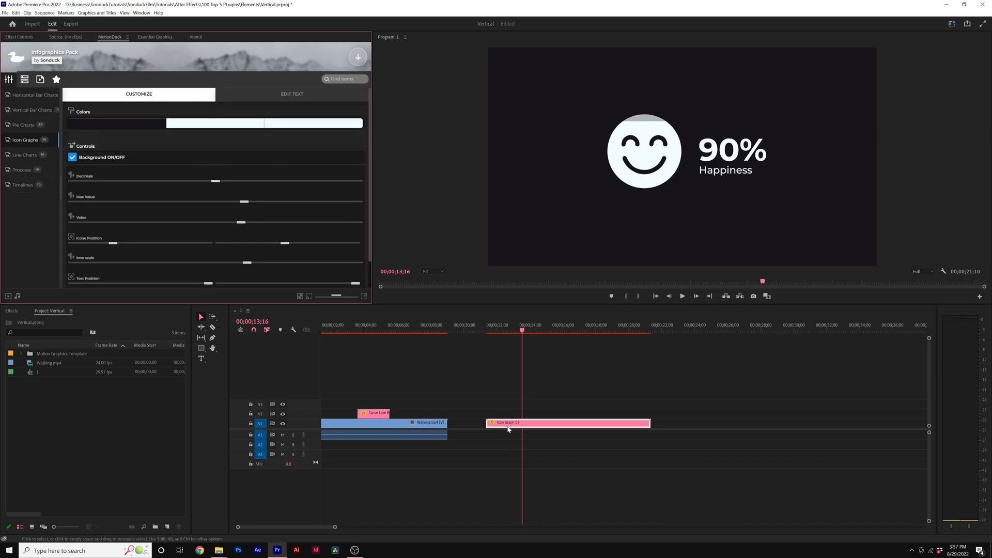
{"action": "mouse_move", "coordinate": [8, 79]}
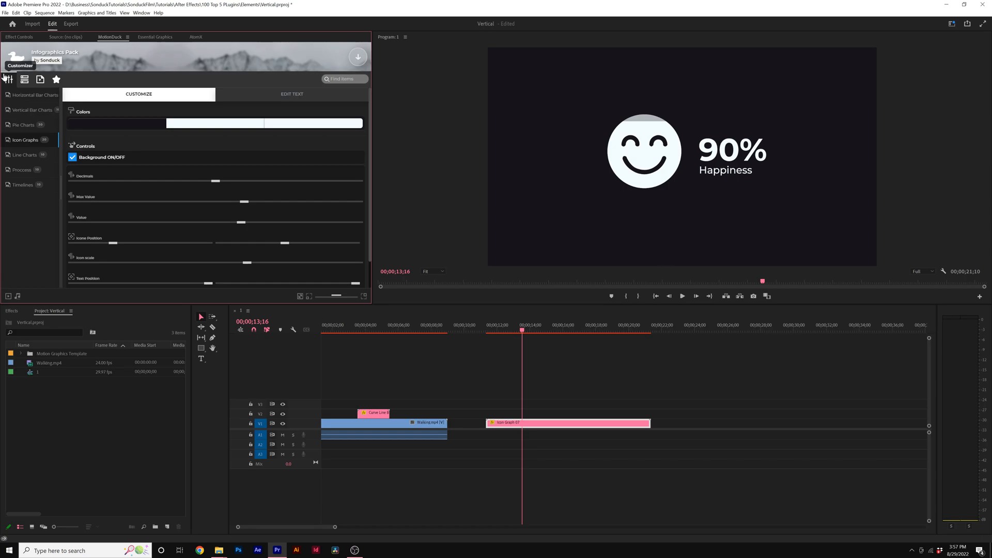
{"action": "mouse_move", "coordinate": [368, 131]}
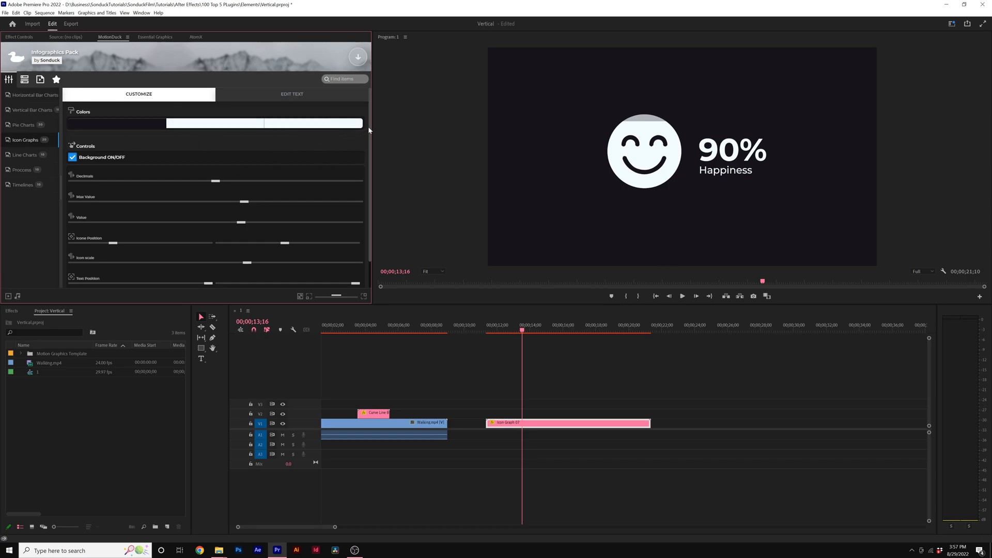
{"action": "scroll", "scroll_direction": "down", "scroll_amount": 3}
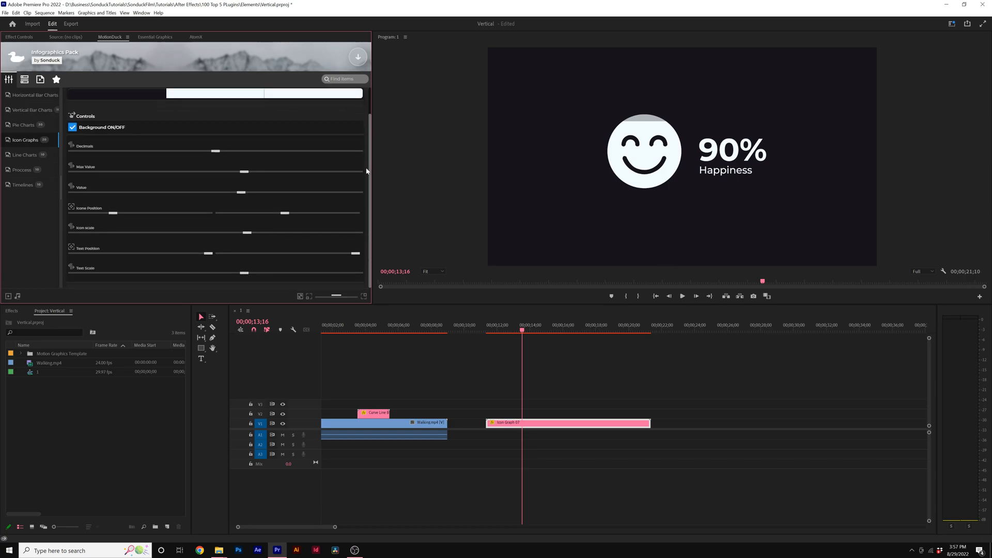
{"action": "left_click", "coordinate": [293, 93]}
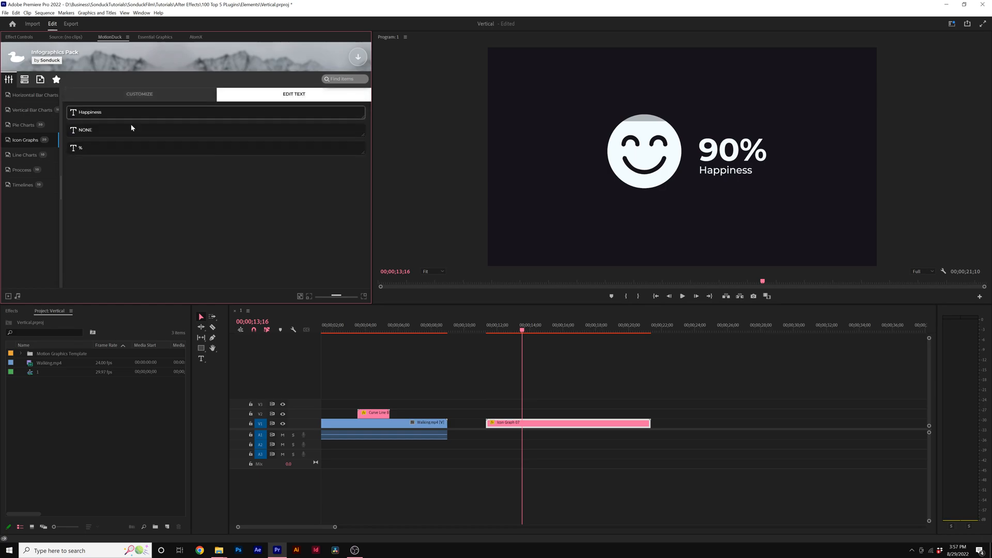
{"action": "left_click", "coordinate": [138, 94]}
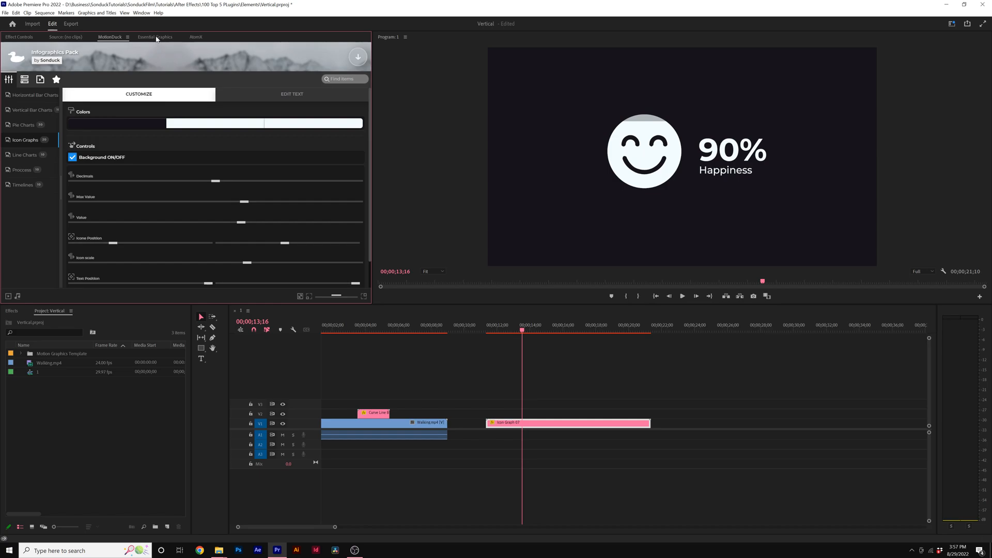
{"action": "mouse_move", "coordinate": [144, 23]}
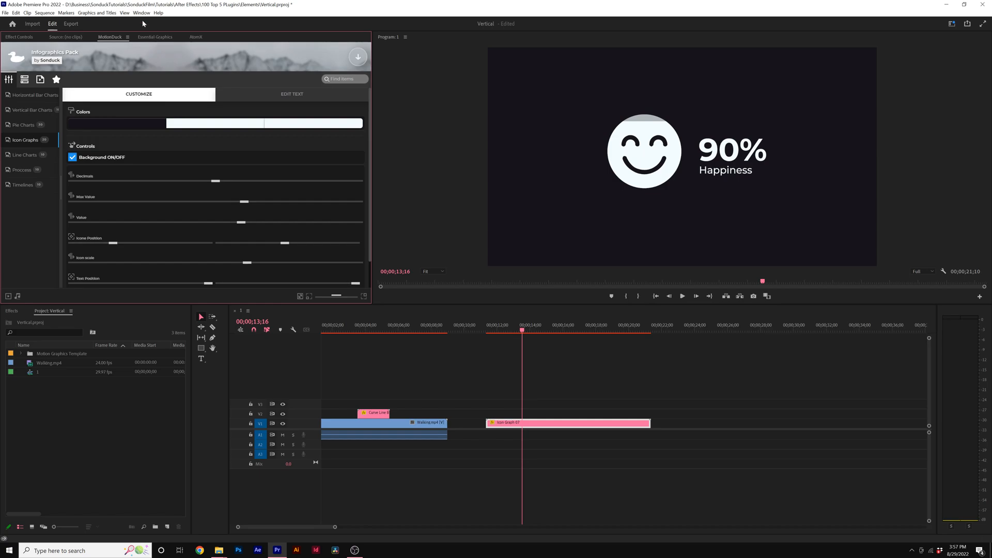
{"action": "left_click", "coordinate": [141, 12]}
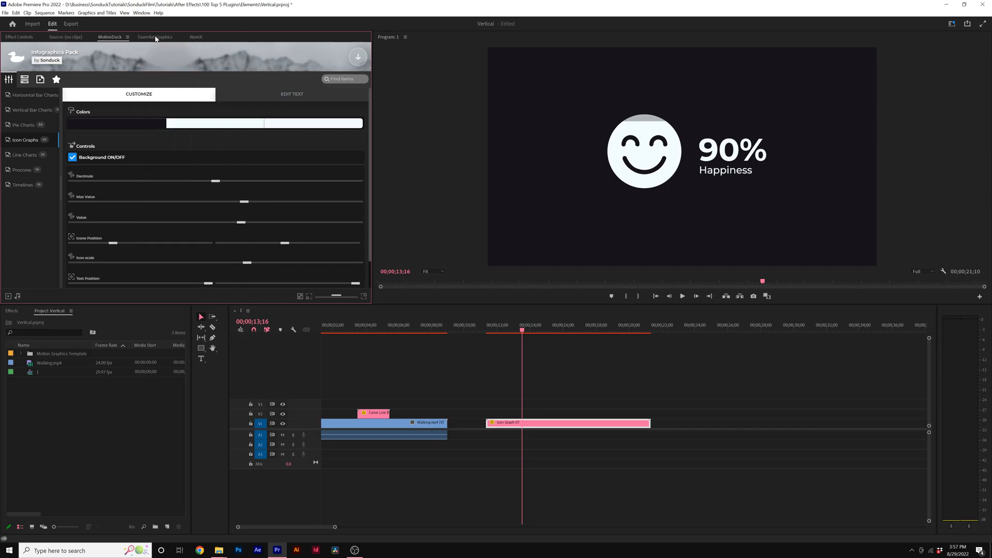
Show the Icon Graph in Essential Graphics Edit view with its Settings section expanded
{"action": "left_click", "coordinate": [155, 36]}
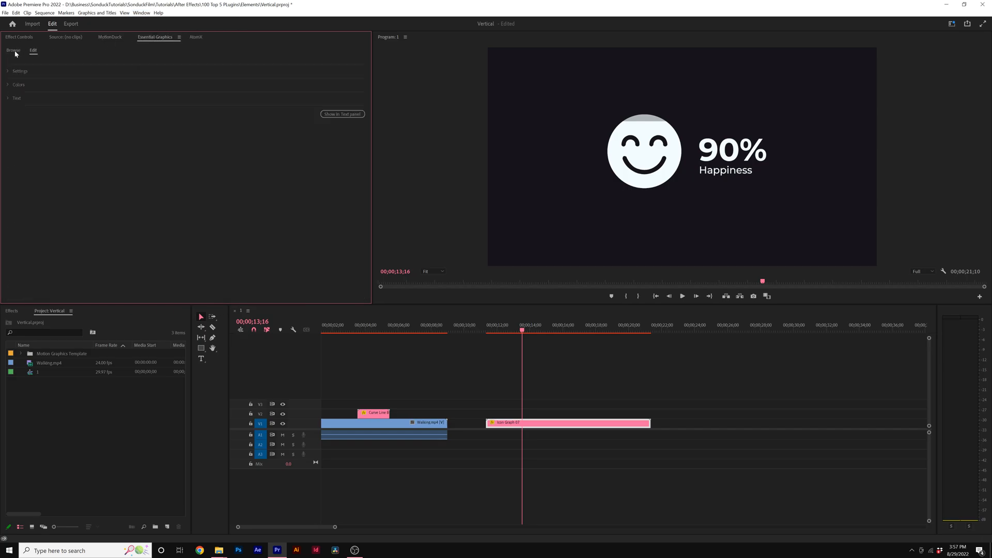
{"action": "mouse_move", "coordinate": [102, 108]}
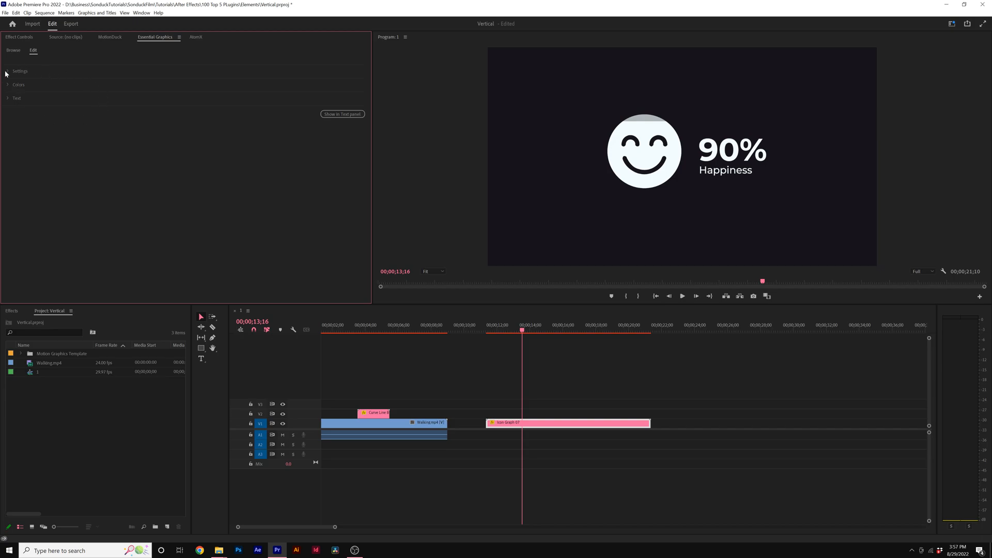
{"action": "left_click", "coordinate": [7, 71]}
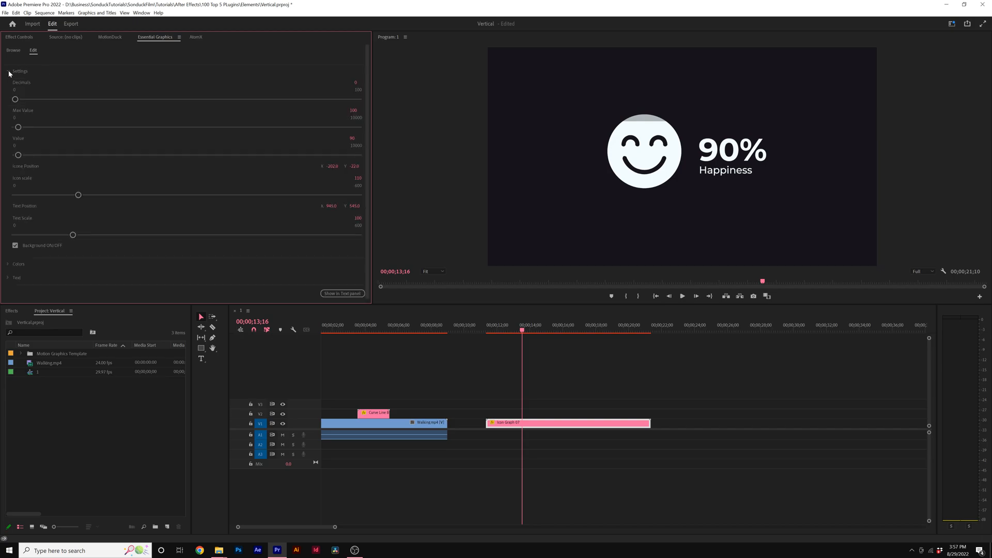
{"action": "mouse_move", "coordinate": [10, 72]}
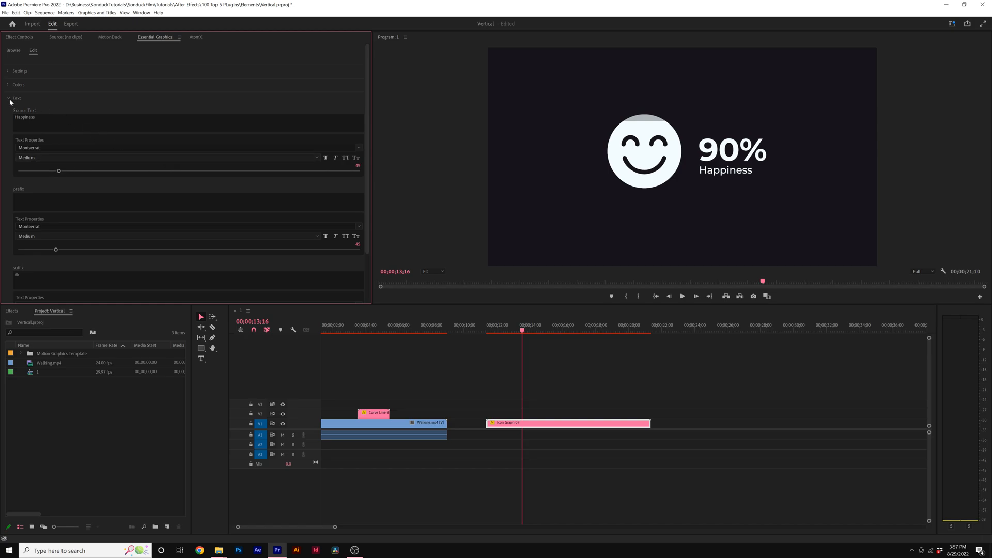
{"action": "left_click", "coordinate": [109, 36]}
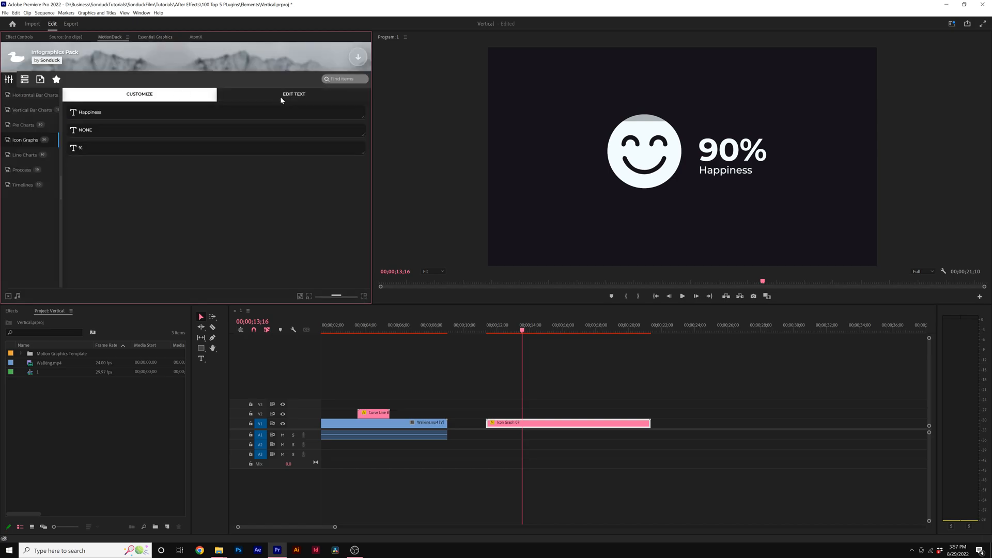
{"action": "left_click", "coordinate": [155, 37]}
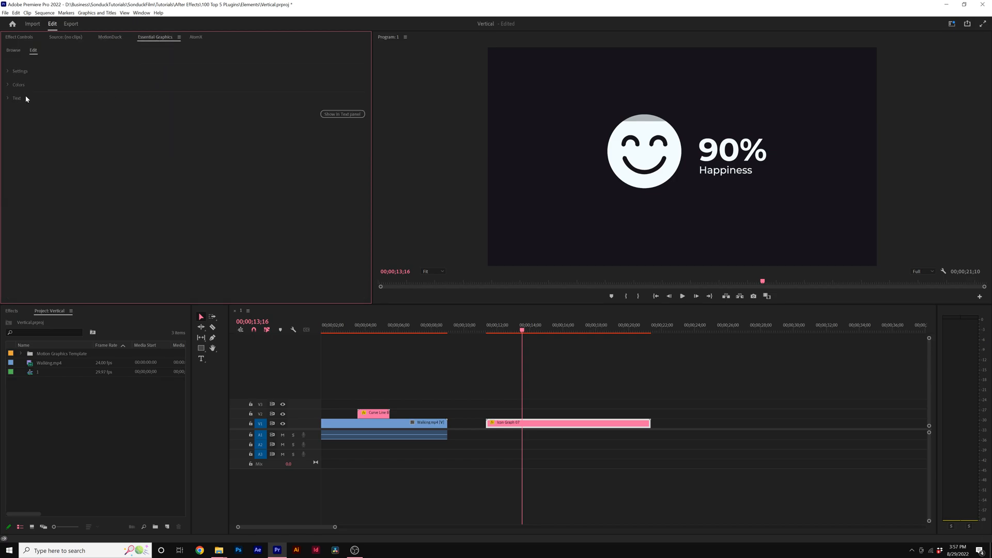
{"action": "left_click", "coordinate": [19, 70]}
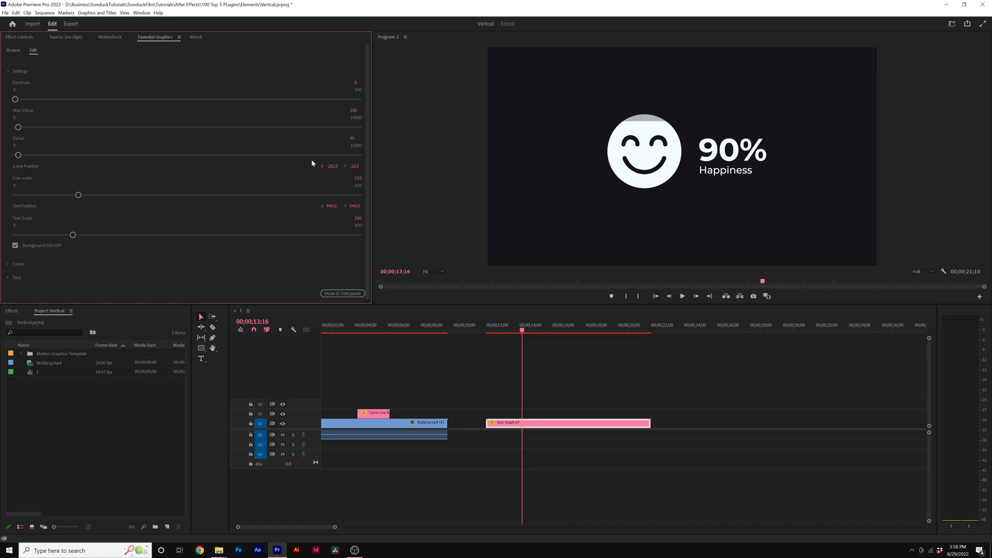
{"action": "mouse_move", "coordinate": [282, 153]}
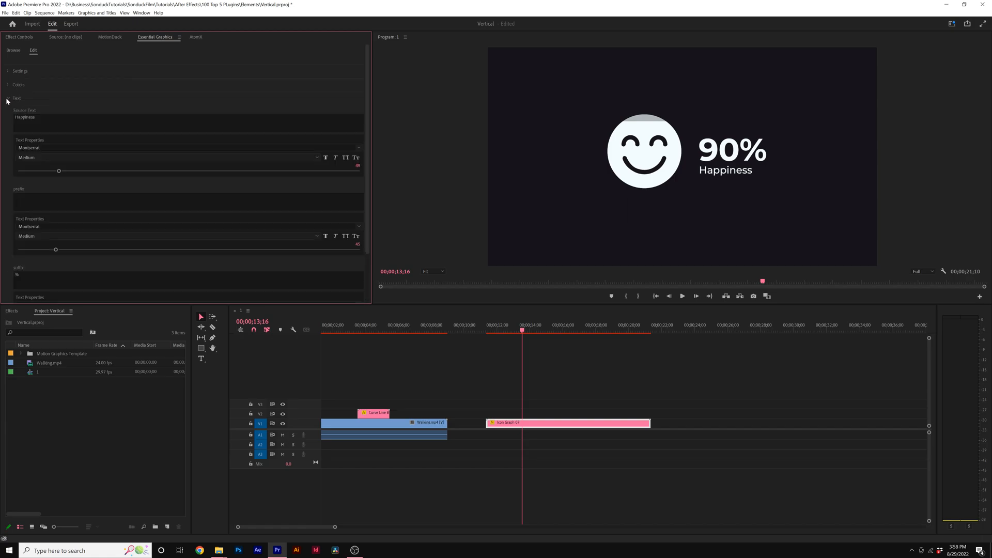
Replace the Happiness label with INCOME and use a $ prefix instead of %
{"action": "double_click", "coordinate": [25, 118]}
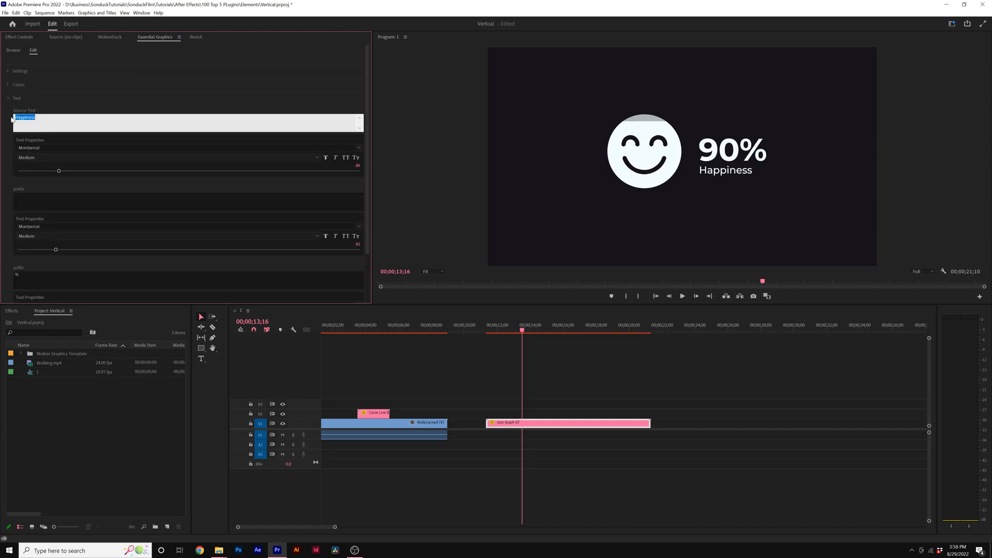
{"action": "type", "text": "INCOME"}
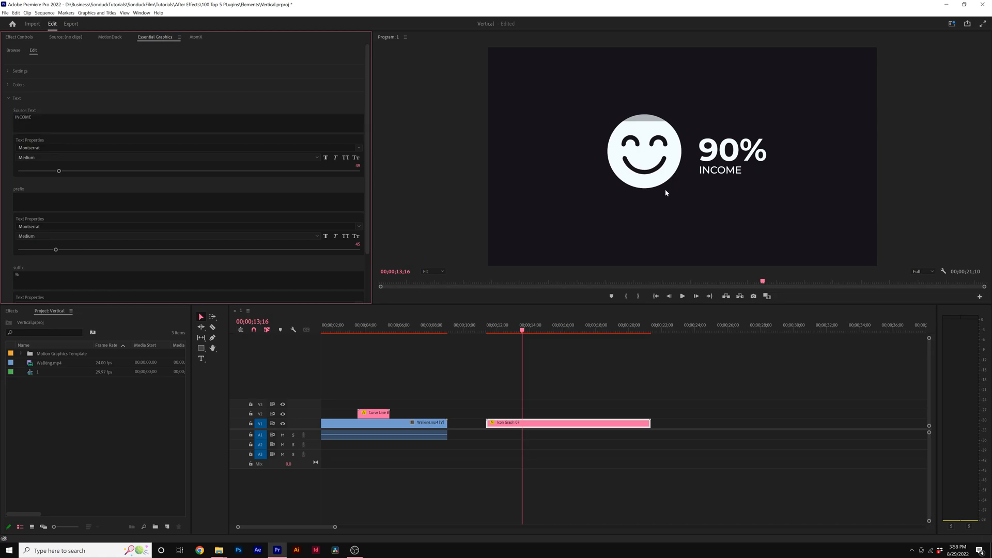
{"action": "mouse_move", "coordinate": [49, 192]}
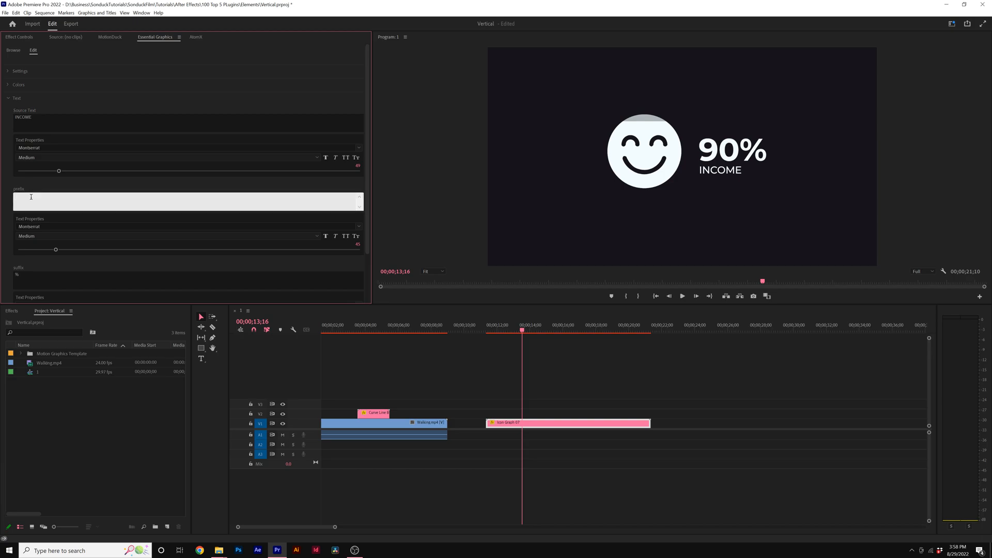
{"action": "type", "text": "$"}
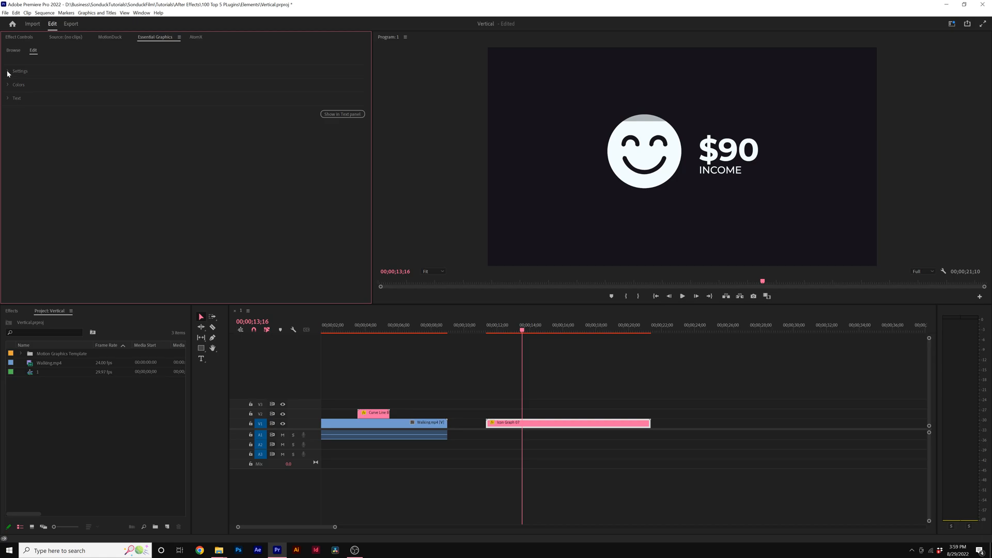
Set the icon graph's Max Value to 1000 and begin editing its Value field
{"action": "left_click", "coordinate": [7, 71]}
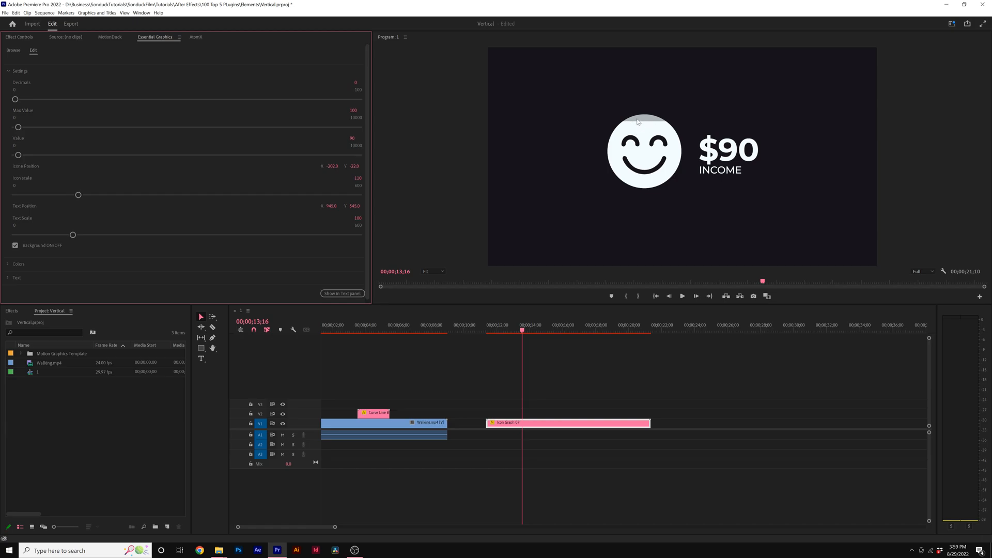
{"action": "mouse_move", "coordinate": [349, 119]}
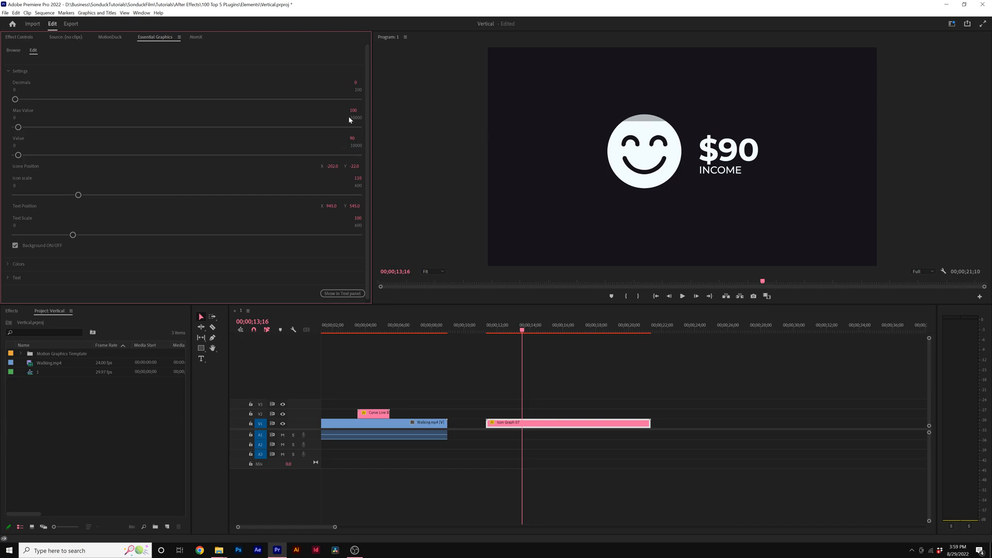
{"action": "double_click", "coordinate": [352, 110]}
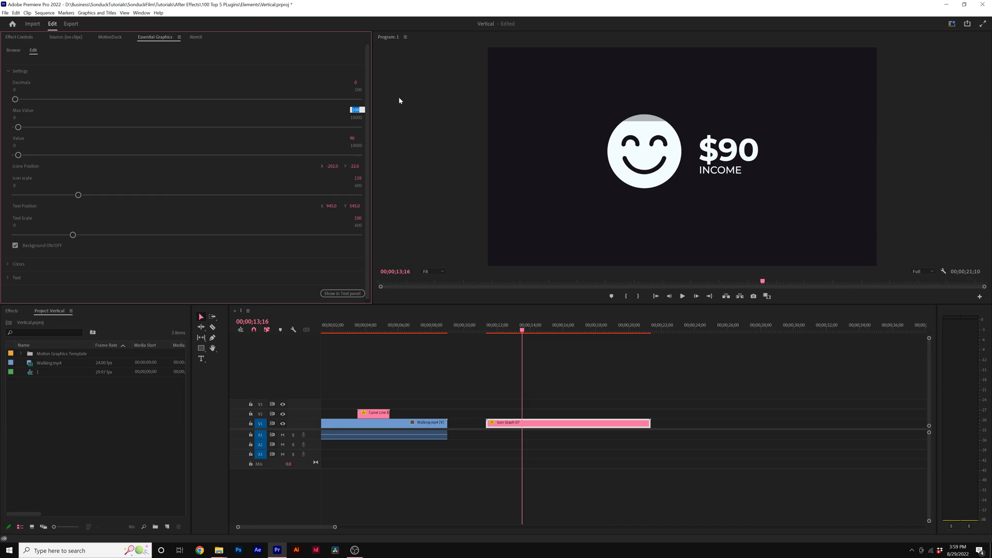
{"action": "type", "text": "1000"}
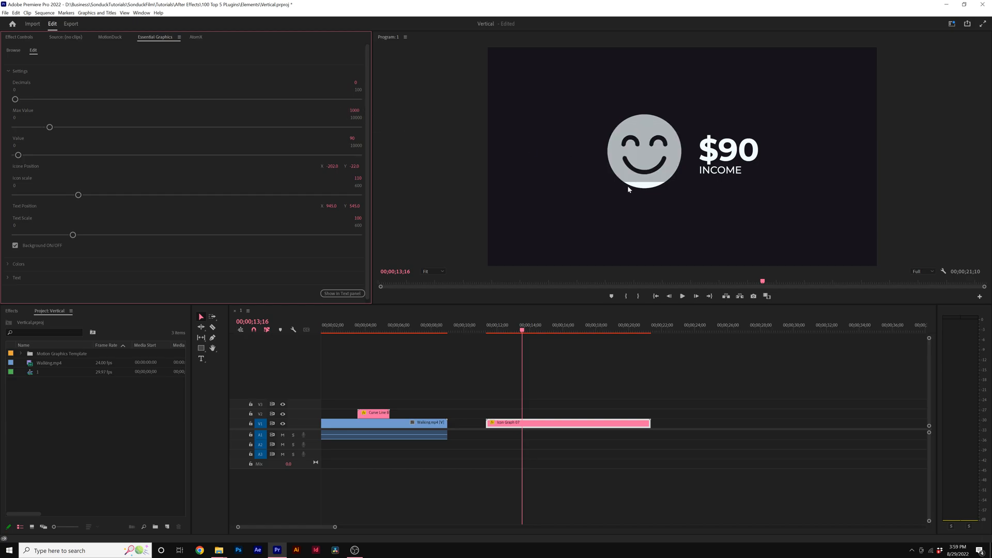
{"action": "mouse_move", "coordinate": [631, 188]}
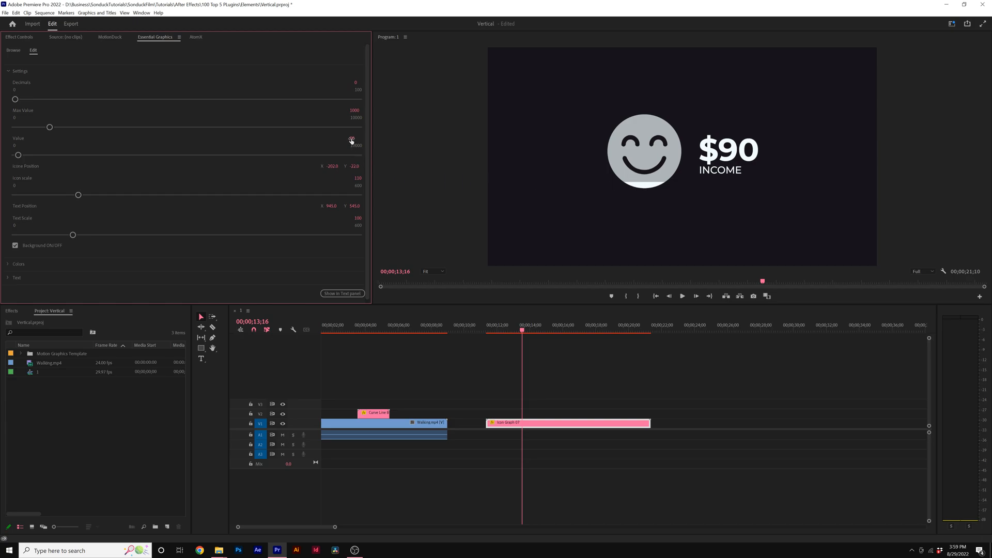
{"action": "double_click", "coordinate": [352, 138]}
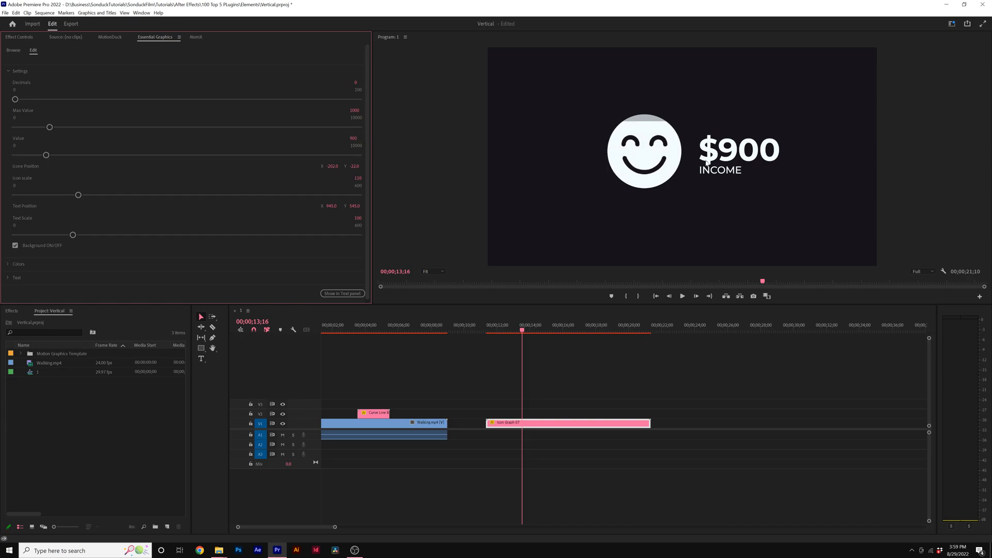
{"action": "mouse_move", "coordinate": [696, 162]}
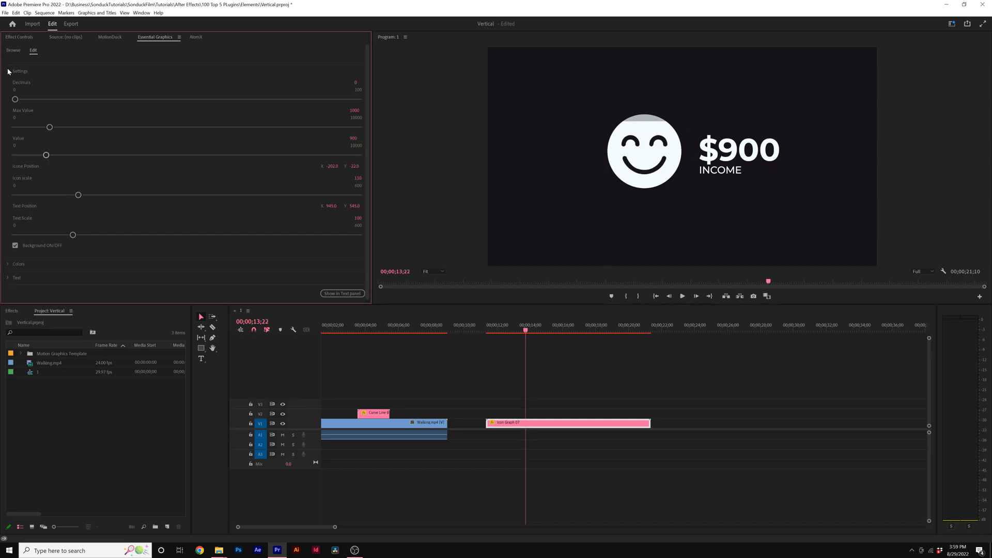
Collapse Settings, open the icon graph's colour options and dismiss the colour picker unchanged
{"action": "left_click", "coordinate": [6, 71]}
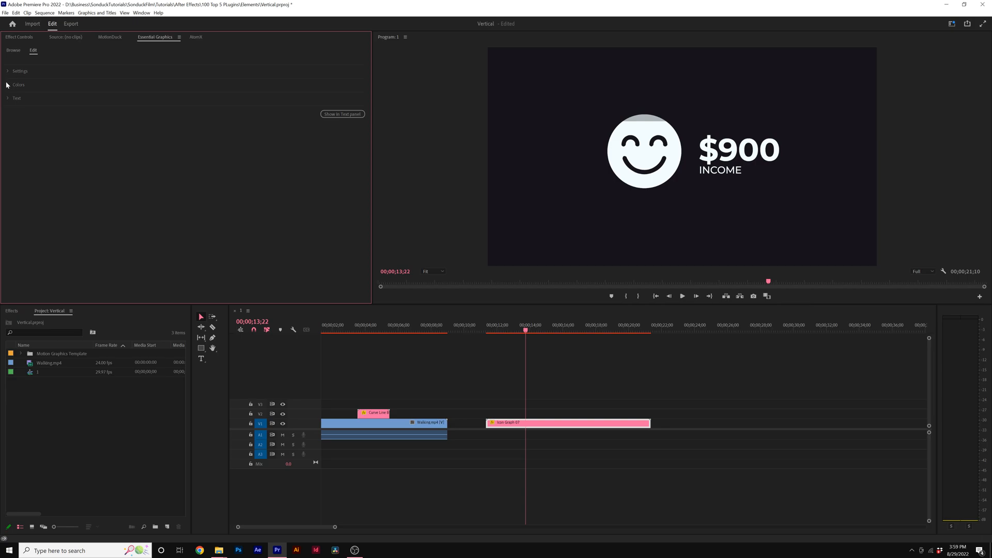
{"action": "left_click", "coordinate": [19, 109]}
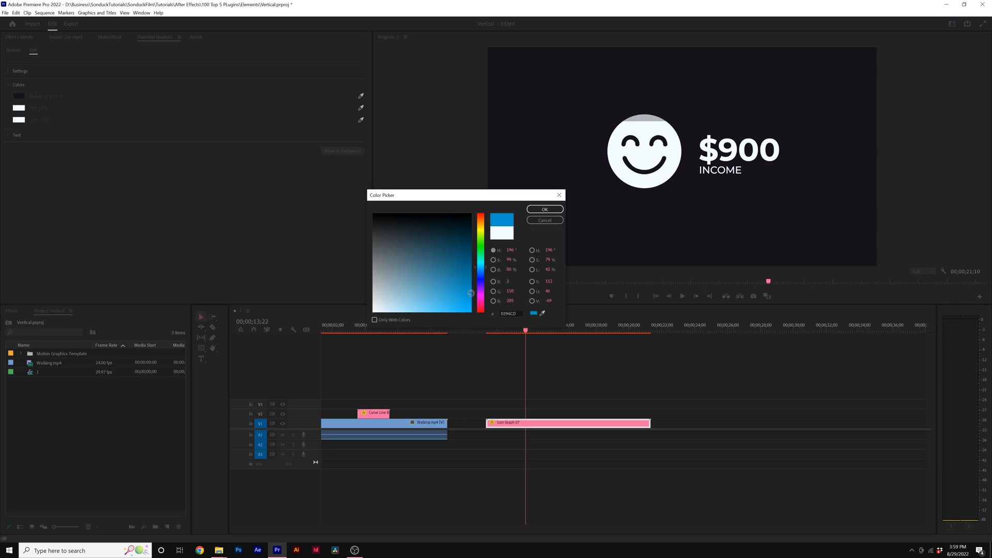
{"action": "left_click", "coordinate": [543, 209]}
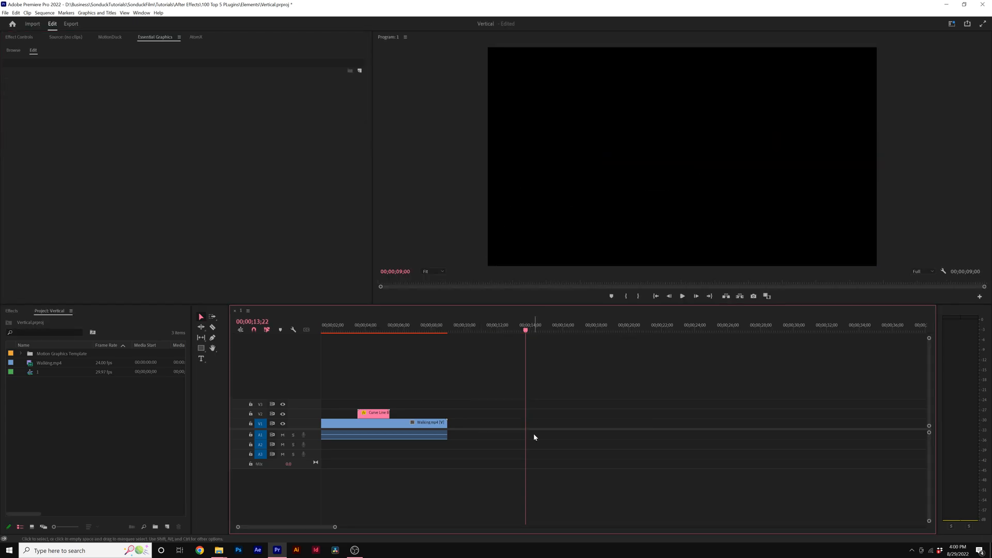
Pick a Line Charts template from the MotionDuck library and switch to editing its properties
{"action": "left_click", "coordinate": [109, 37]}
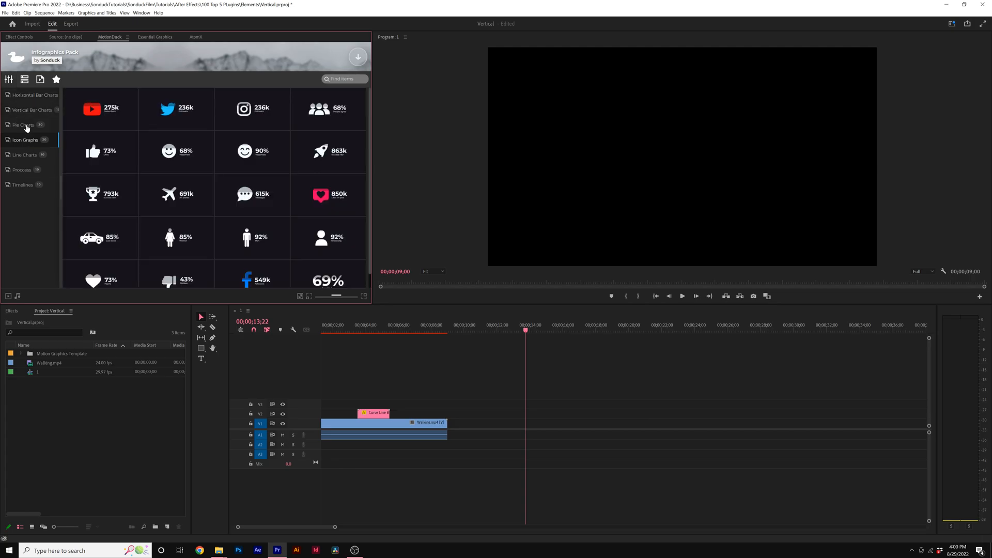
{"action": "left_click", "coordinate": [24, 155]}
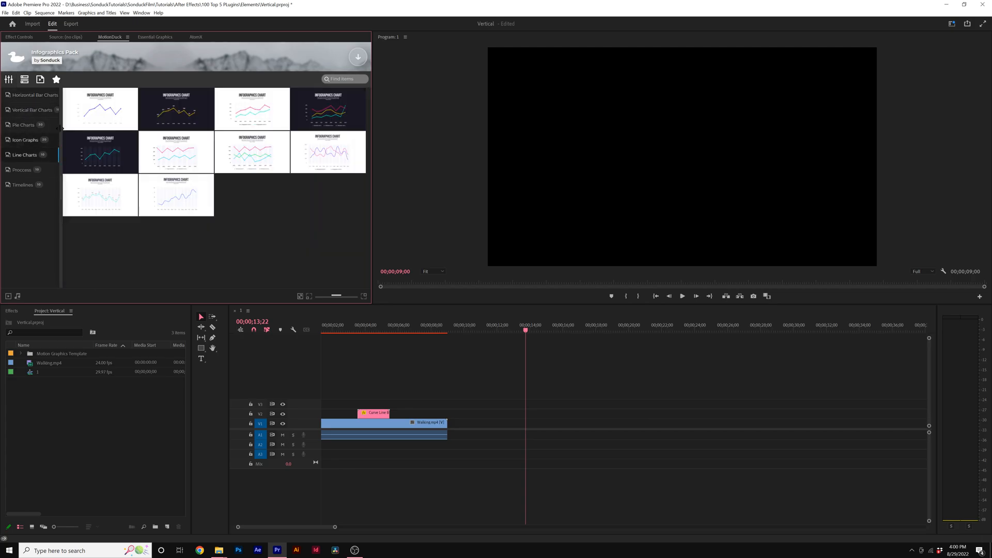
{"action": "mouse_move", "coordinate": [252, 161]}
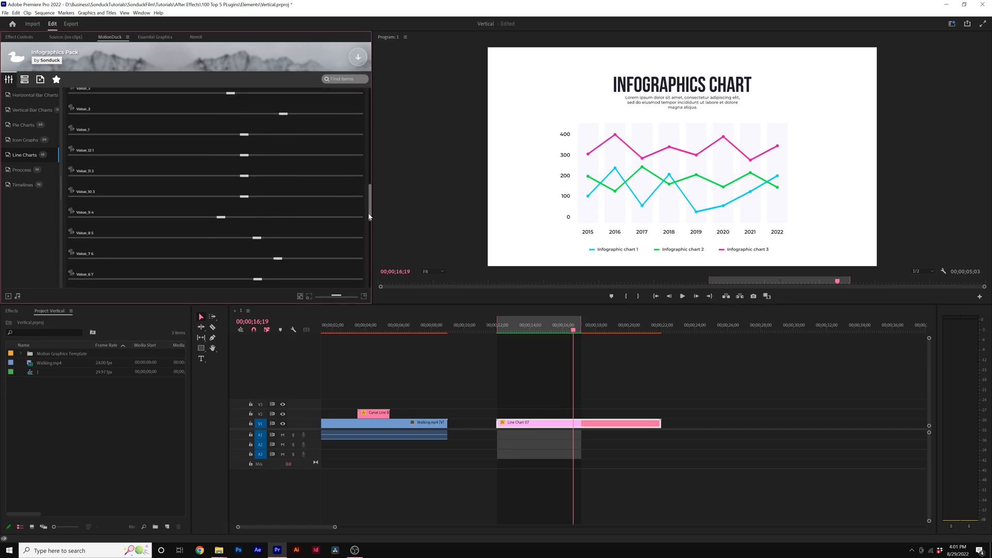
{"action": "left_click", "coordinate": [154, 37]}
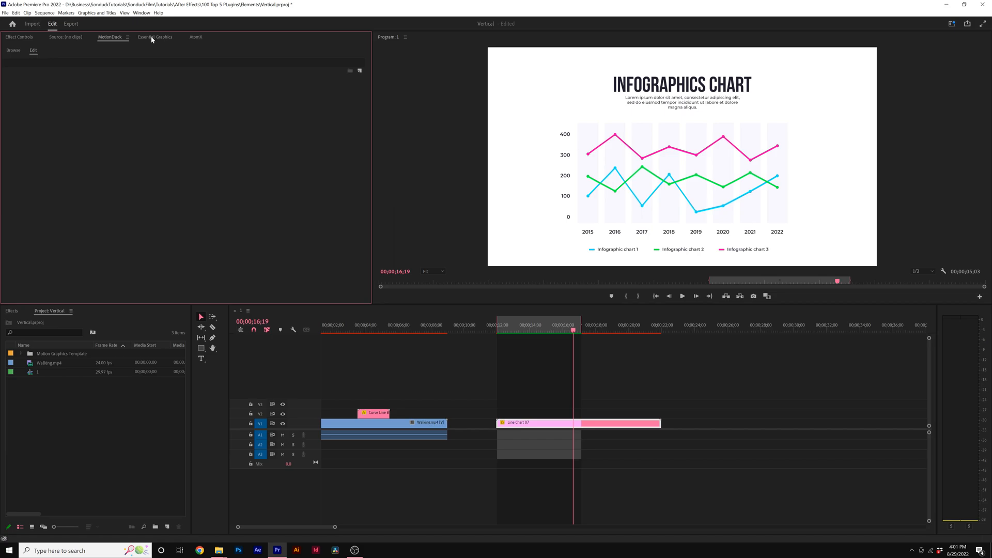
{"action": "mouse_move", "coordinate": [48, 105]}
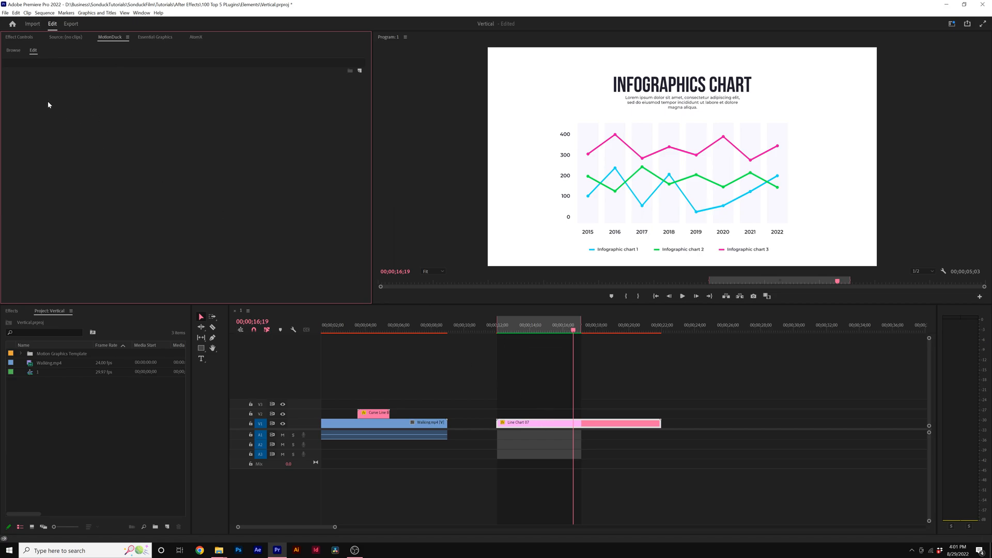
Set Max Value 1000, Decimals 2, Text Size 150 and Points Size 250
{"action": "left_click", "coordinate": [154, 36]}
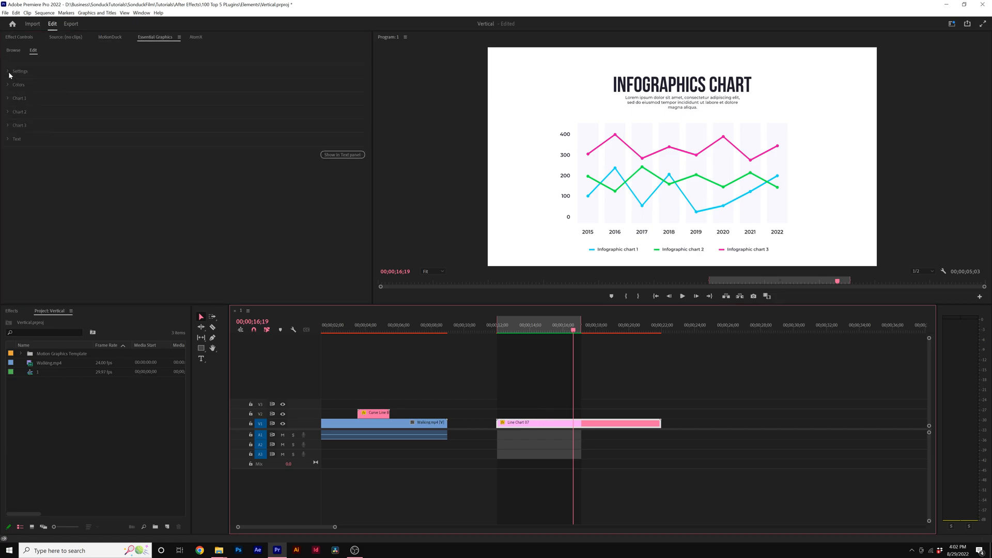
{"action": "left_click", "coordinate": [8, 71]}
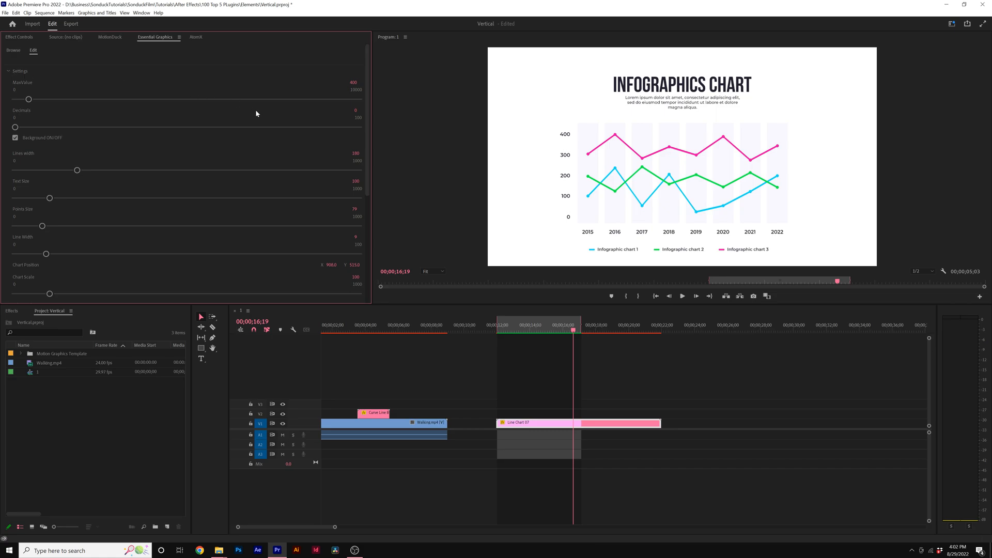
{"action": "double_click", "coordinate": [355, 82]}
{"action": "type", "text": "1000"}
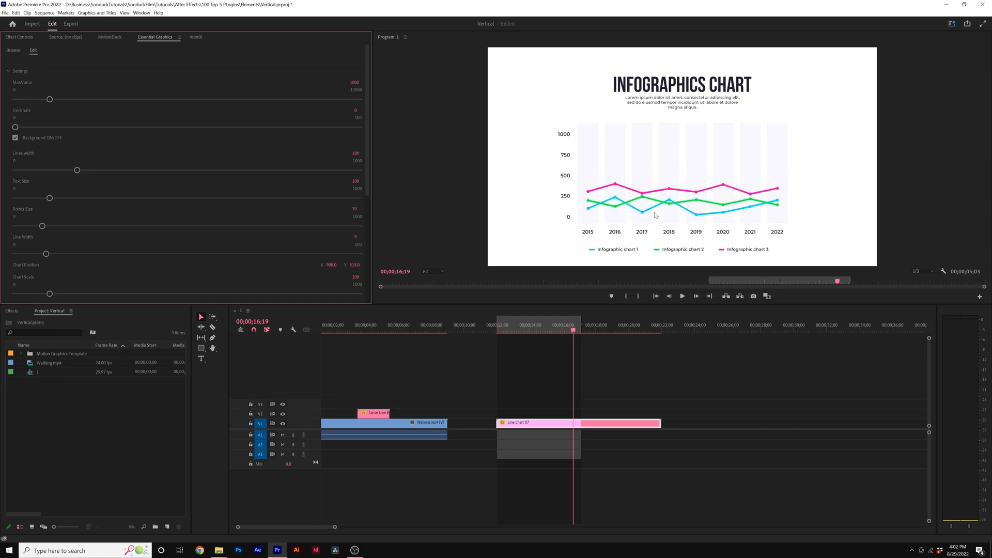
{"action": "mouse_move", "coordinate": [655, 195]}
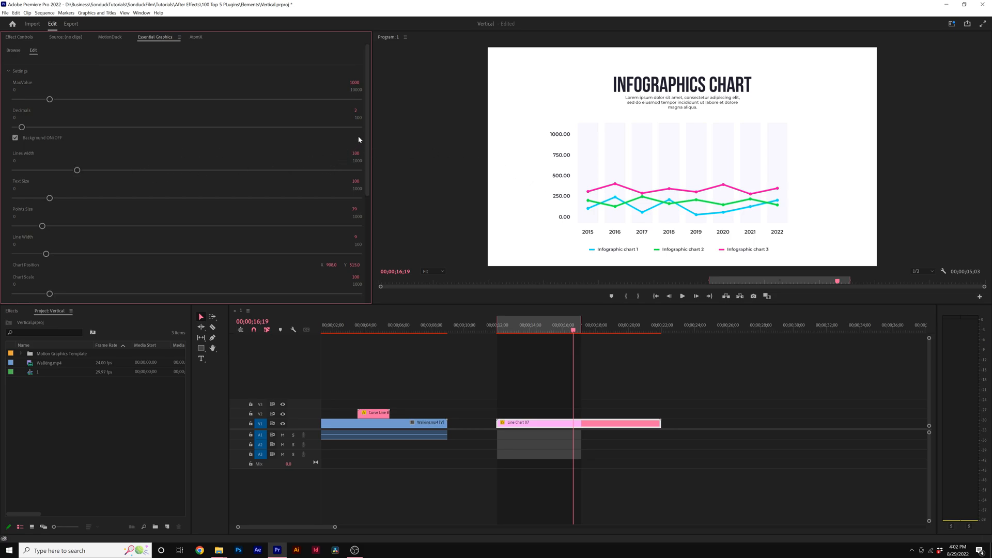
{"action": "scroll", "scroll_direction": "down", "scroll_amount": 3}
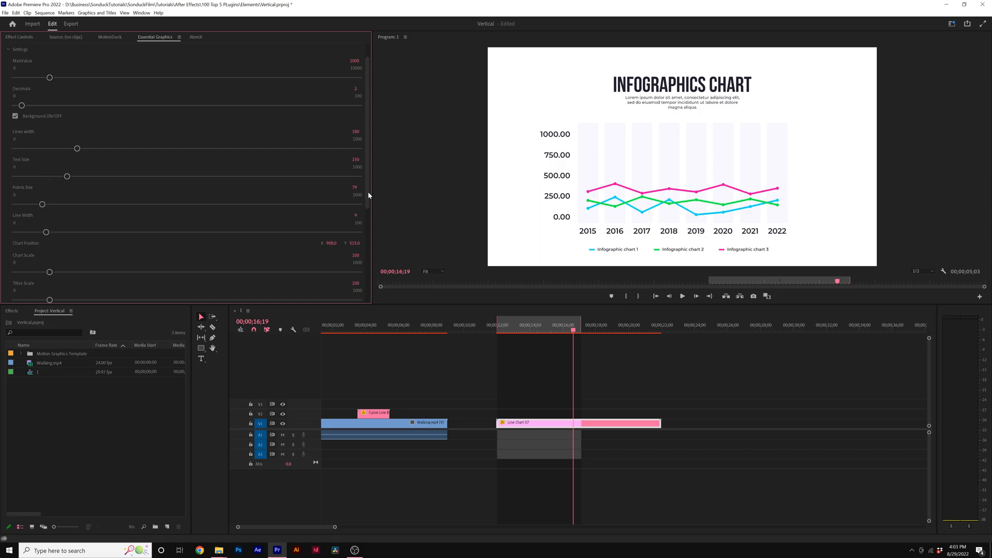
{"action": "left_click", "coordinate": [358, 187]}
{"action": "type", "text": "250"}
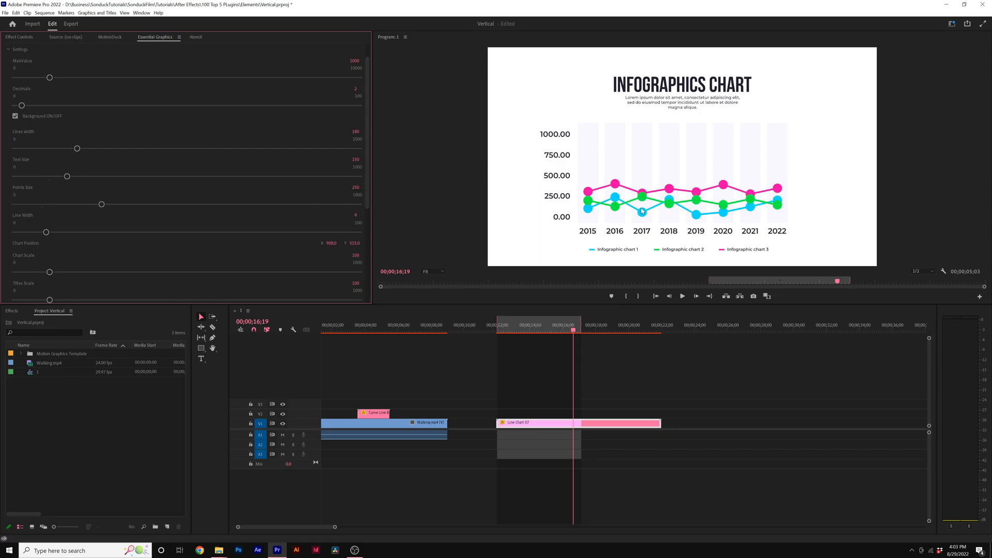
{"action": "scroll", "scroll_direction": "down", "scroll_amount": 3}
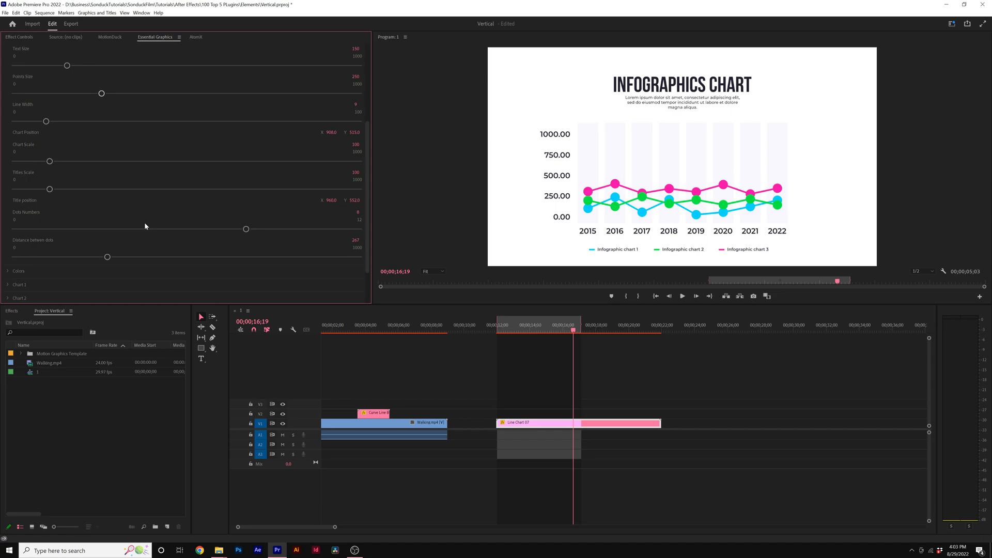
{"action": "mouse_move", "coordinate": [483, 265]}
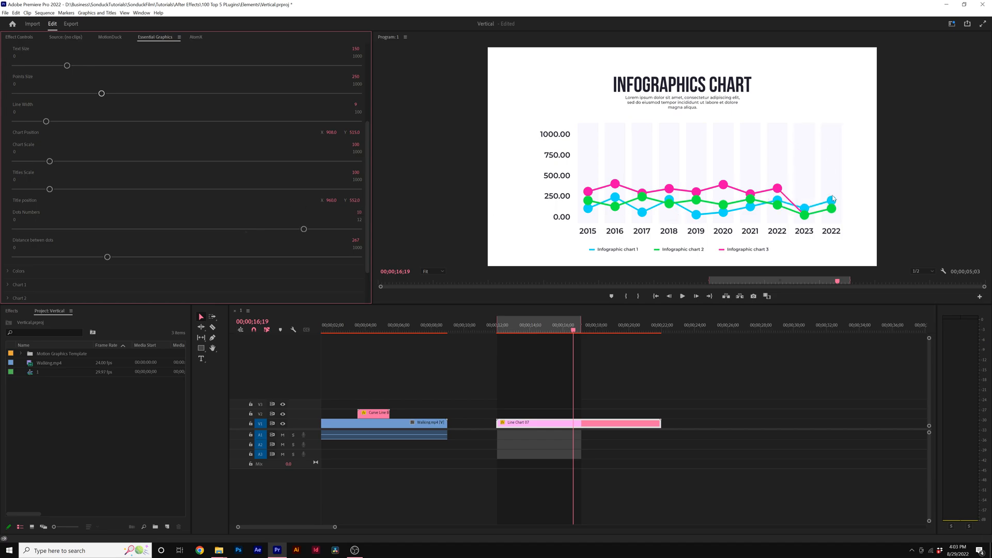
{"action": "mouse_move", "coordinate": [814, 202]}
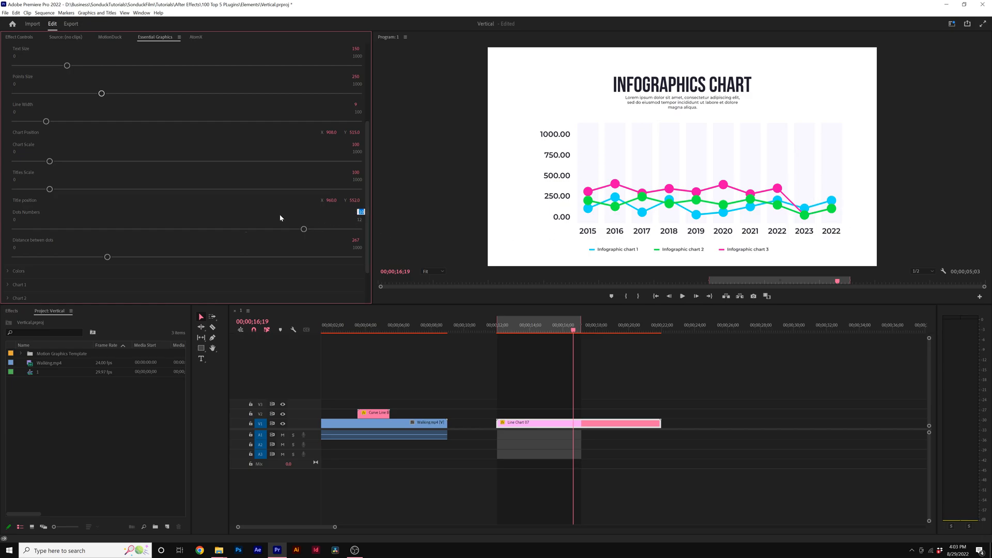
{"action": "left_click_drag", "start_coordinate": [304, 229], "coordinate": [188, 229]}
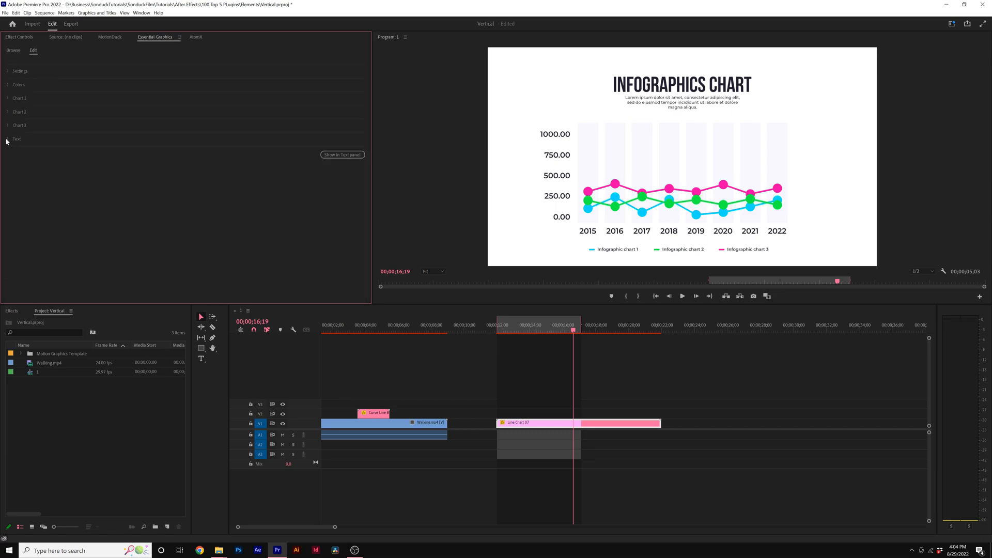
Add $ prefixes, title AVERAGE COST, subtitle BUSINESS COST and Equipment legend labels
{"action": "left_click", "coordinate": [8, 139]}
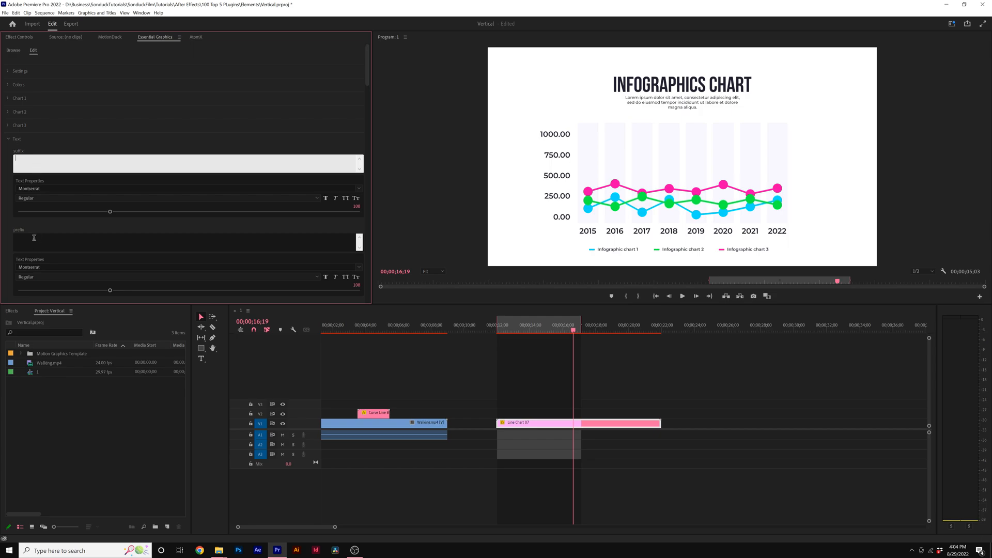
{"action": "type", "text": "$"}
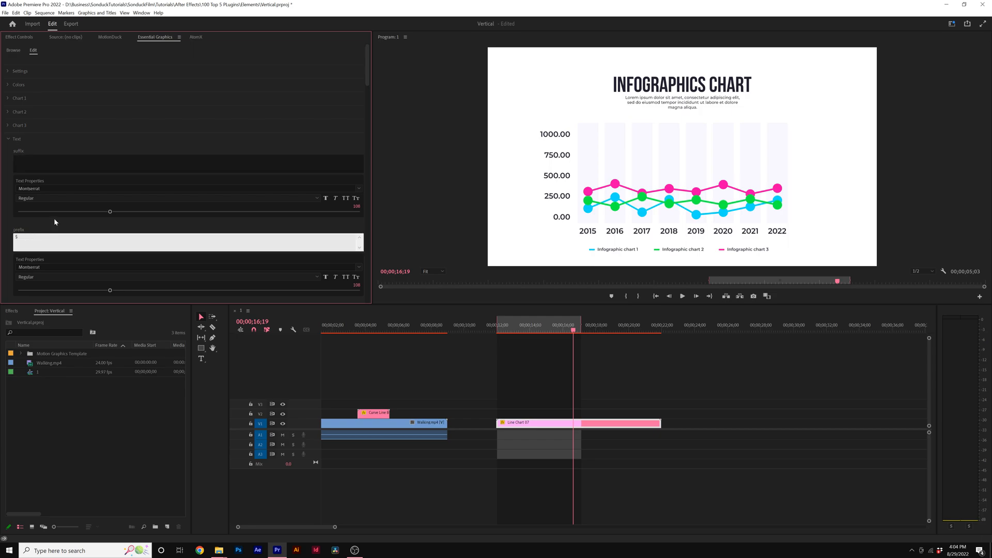
{"action": "type", "text": "$"}
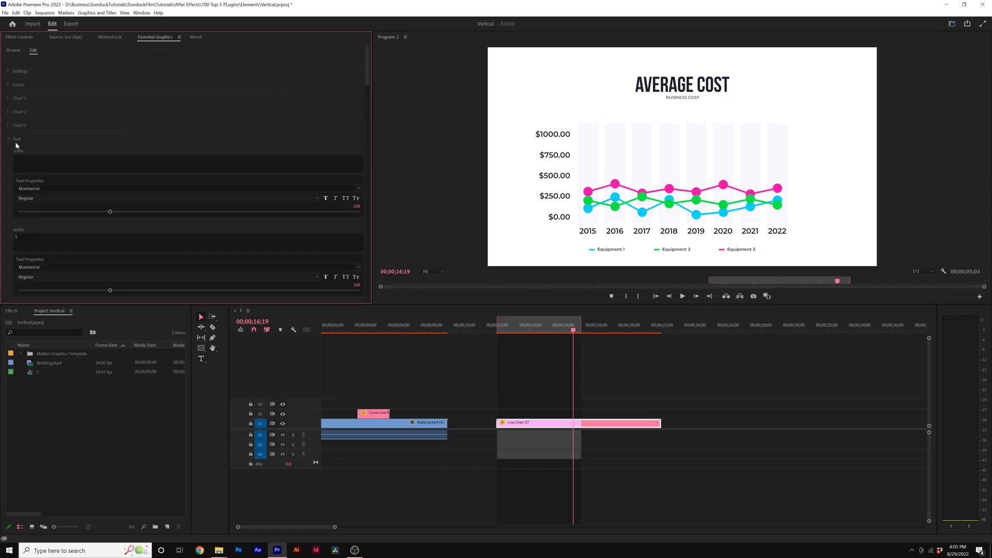
{"action": "left_click", "coordinate": [8, 139]}
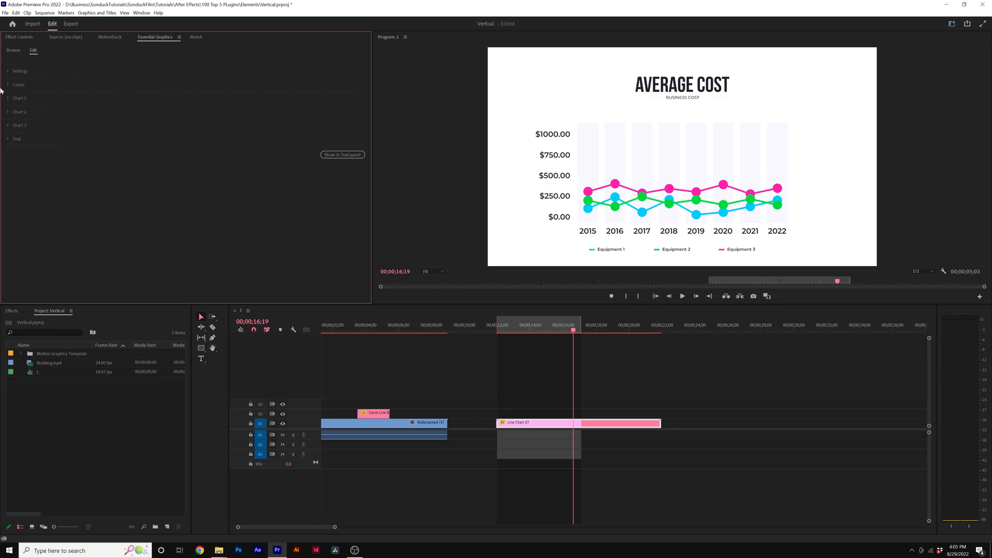
Enter new Chart 1 data values such as 670, climbing to $1000 in 2022
{"action": "left_click", "coordinate": [8, 99]}
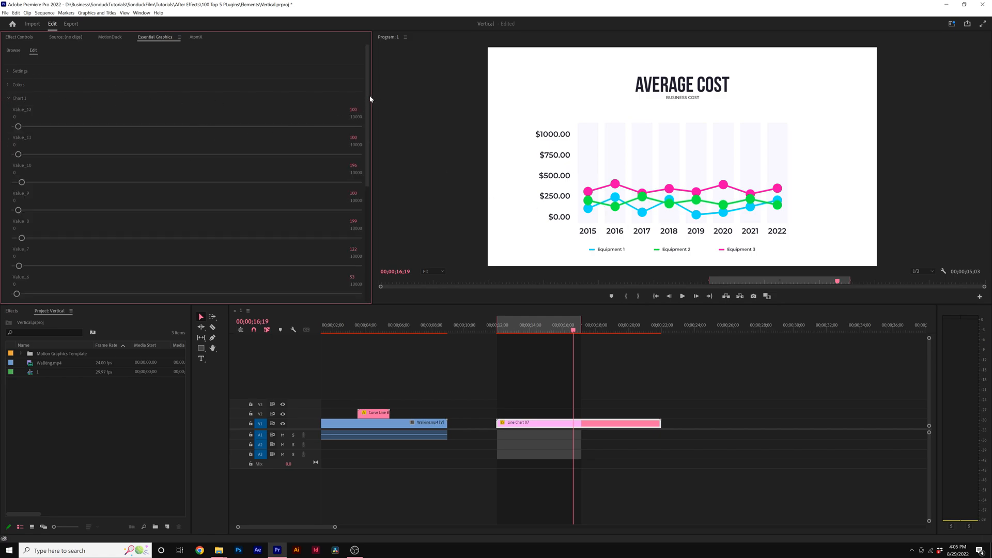
{"action": "scroll", "scroll_direction": "down", "scroll_amount": 3}
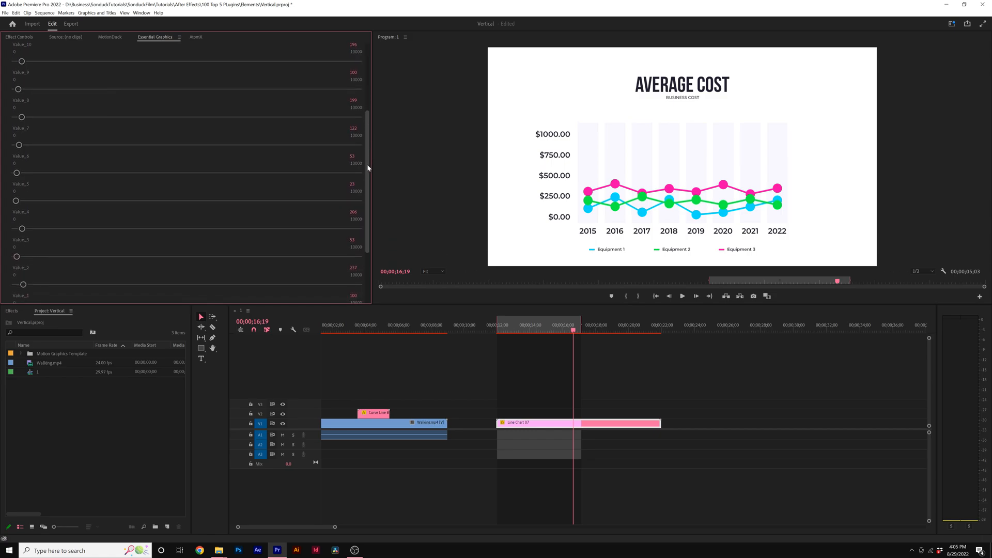
{"action": "scroll", "scroll_direction": "down", "scroll_amount": 3}
{"action": "type", "text": "500"}
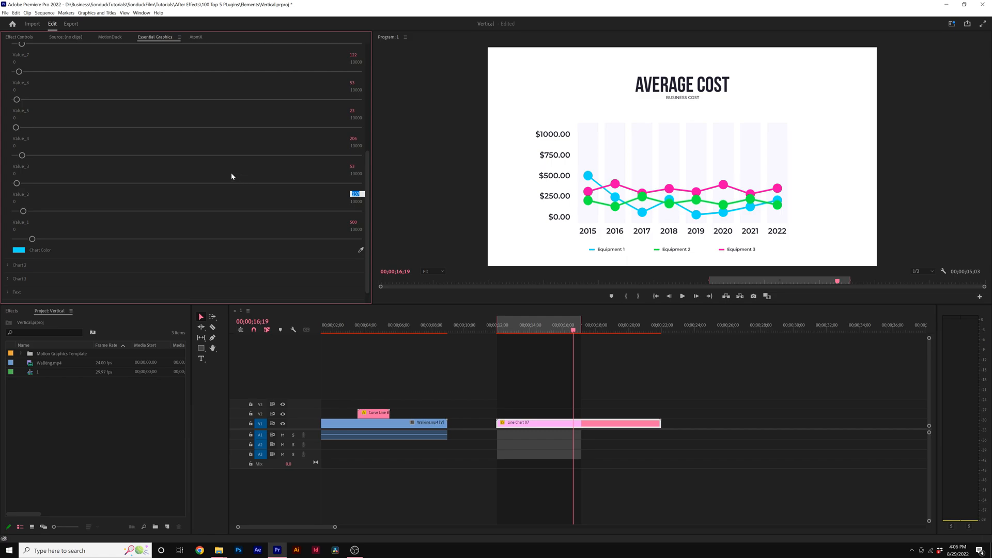
{"action": "type", "text": "670"}
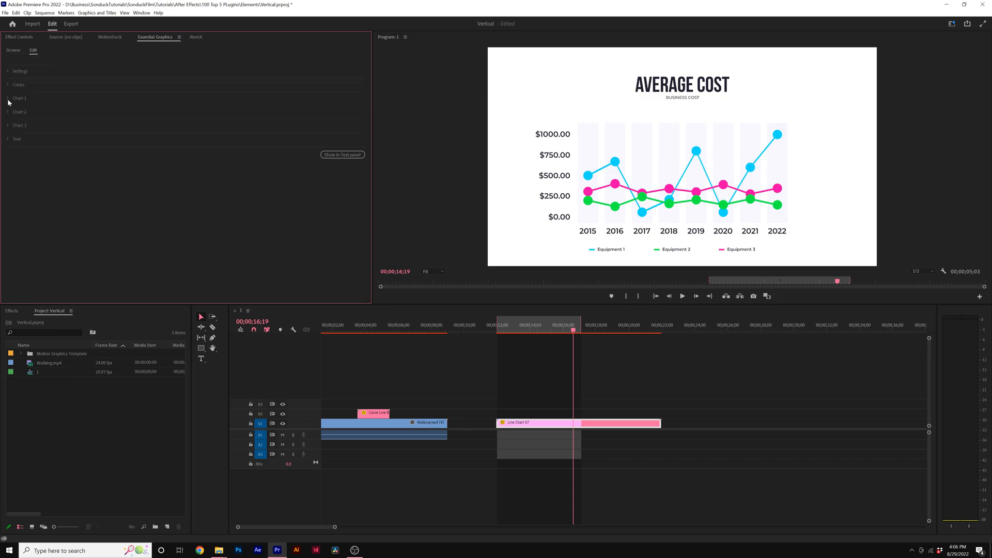
Expand Chart 2 and the Colors section, then open a chart colour swatch
{"action": "left_click", "coordinate": [20, 113]}
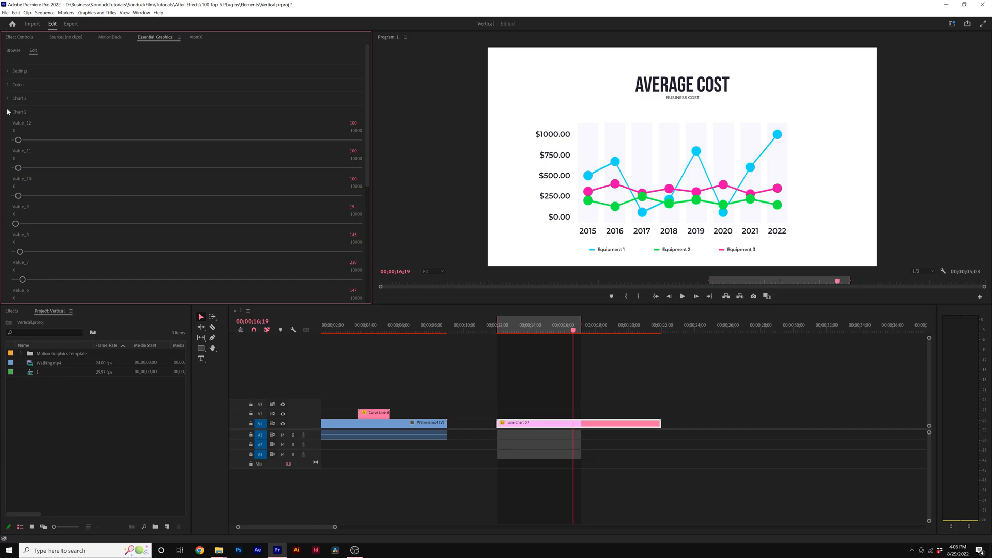
{"action": "left_click", "coordinate": [19, 85]}
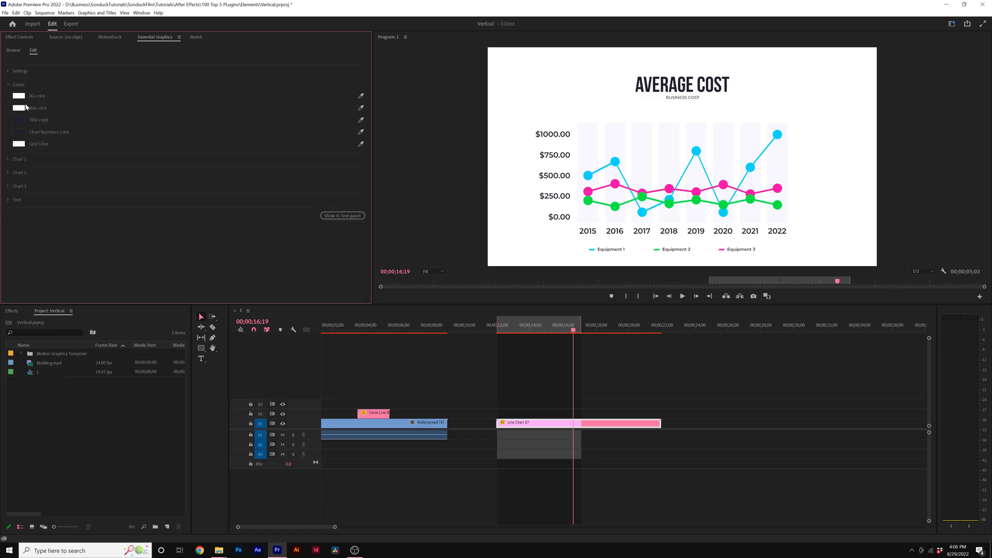
{"action": "left_click", "coordinate": [19, 108]}
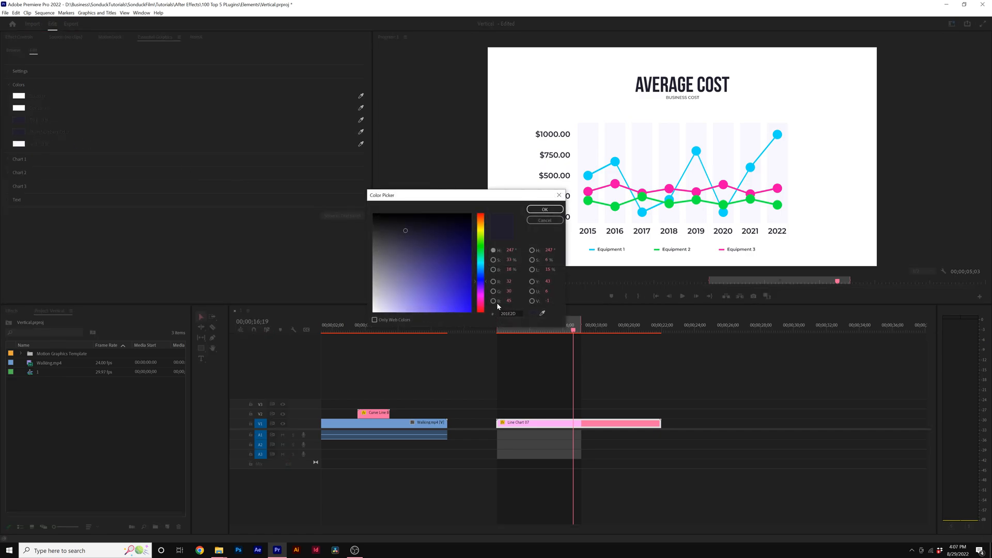